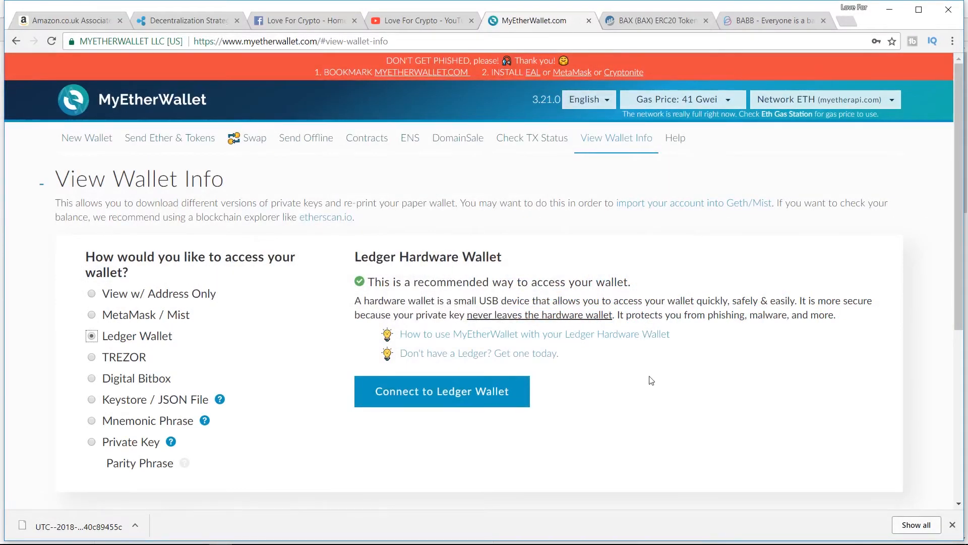
pyautogui.moveTo(726, 458)
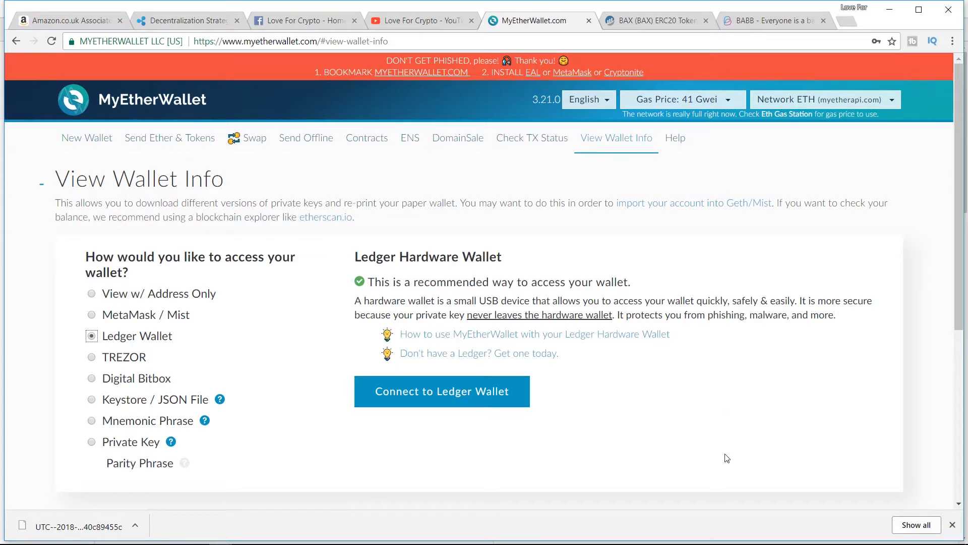
pyautogui.moveTo(642, 429)
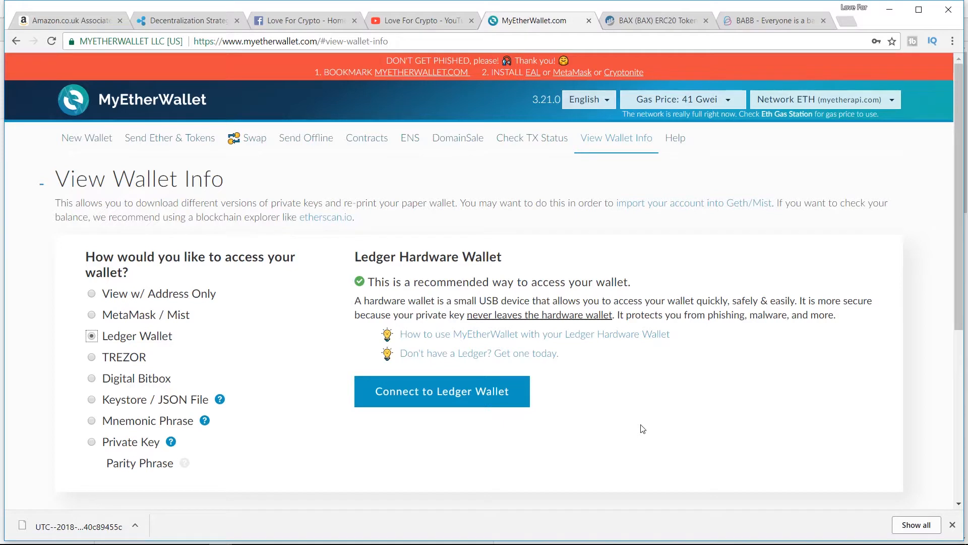
pyautogui.moveTo(532, 318)
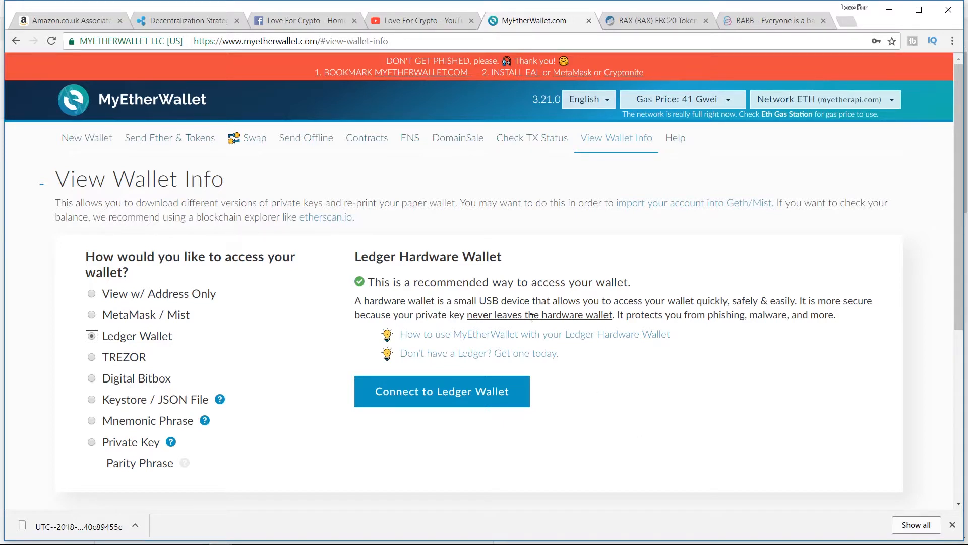
pyautogui.moveTo(578, 356)
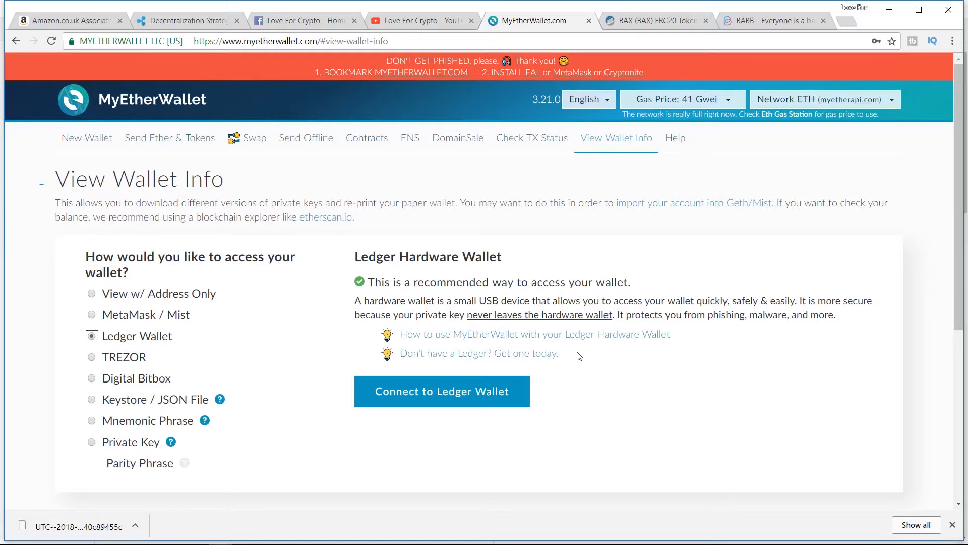
# Connect the Ledger and unlock its first address, showing the account with 0.00667762 ETH
pyautogui.click(442, 392)
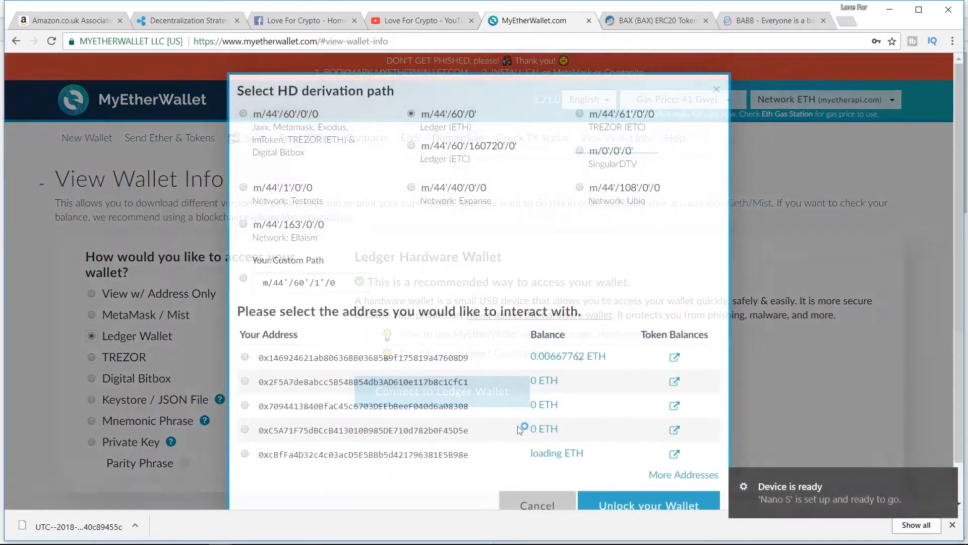
pyautogui.moveTo(454, 253)
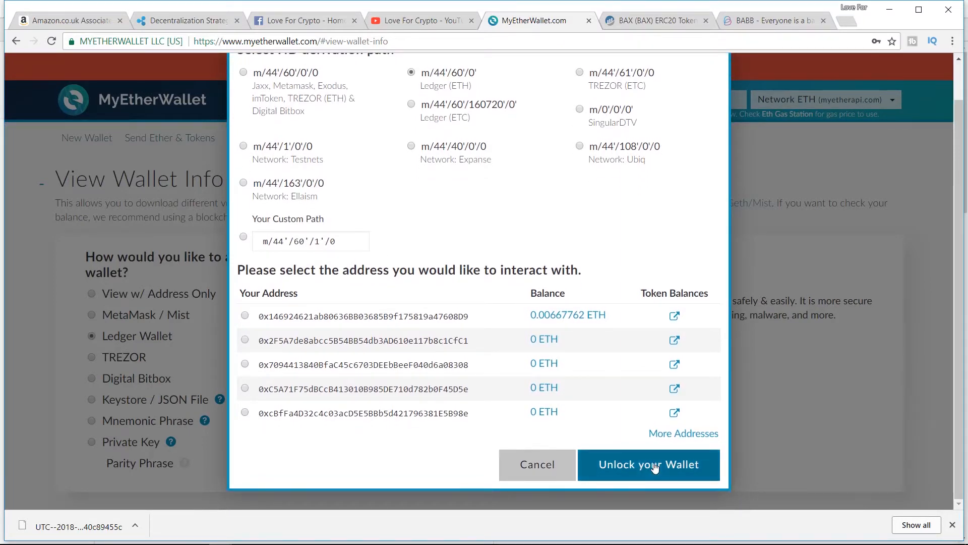
pyautogui.click(649, 464)
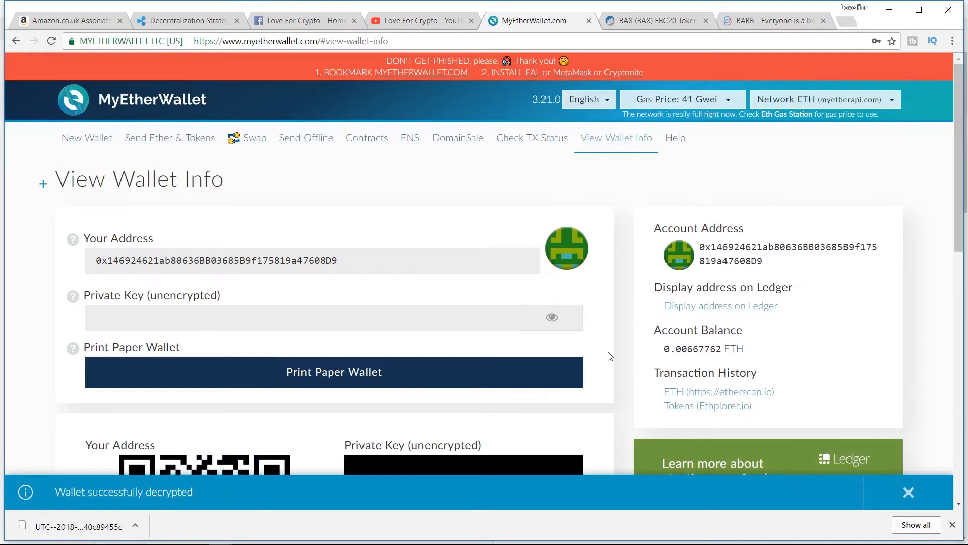
pyautogui.moveTo(350, 263)
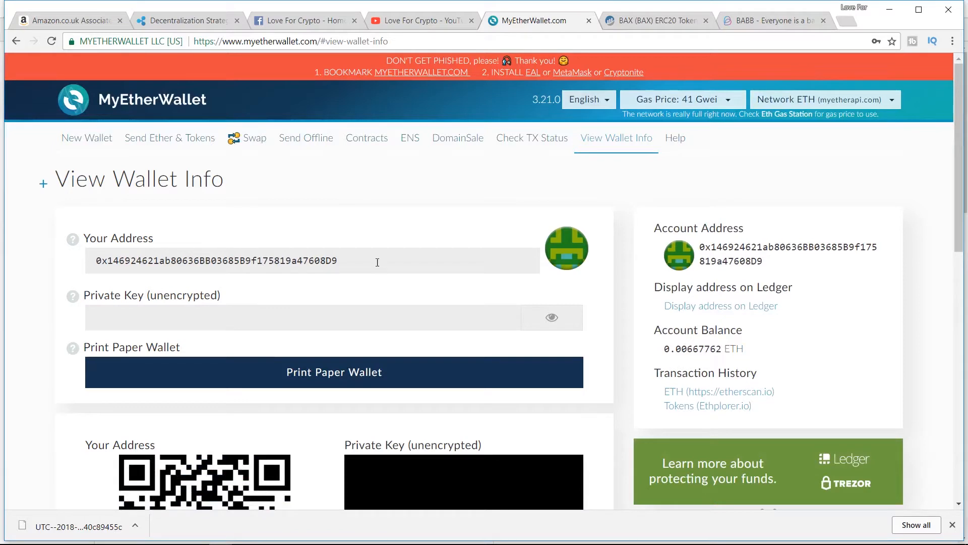
pyautogui.click(773, 20)
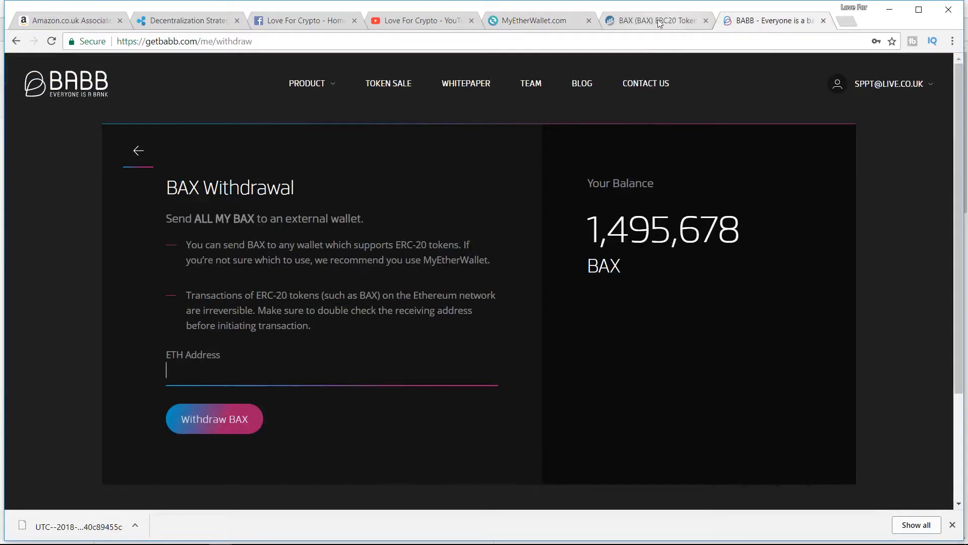
pyautogui.click(538, 20)
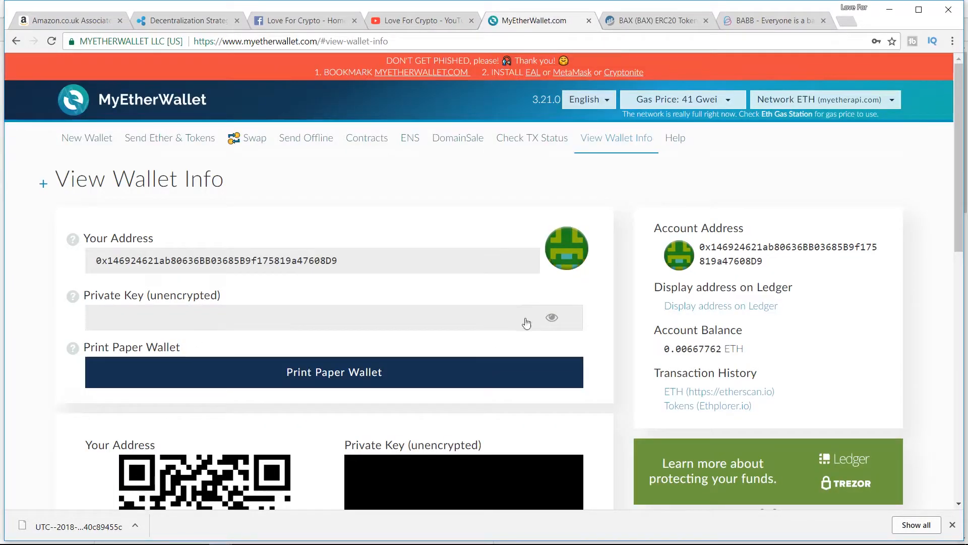
# Show all token balances and load BAX, which reads 0 BAX
pyautogui.scroll(-3)
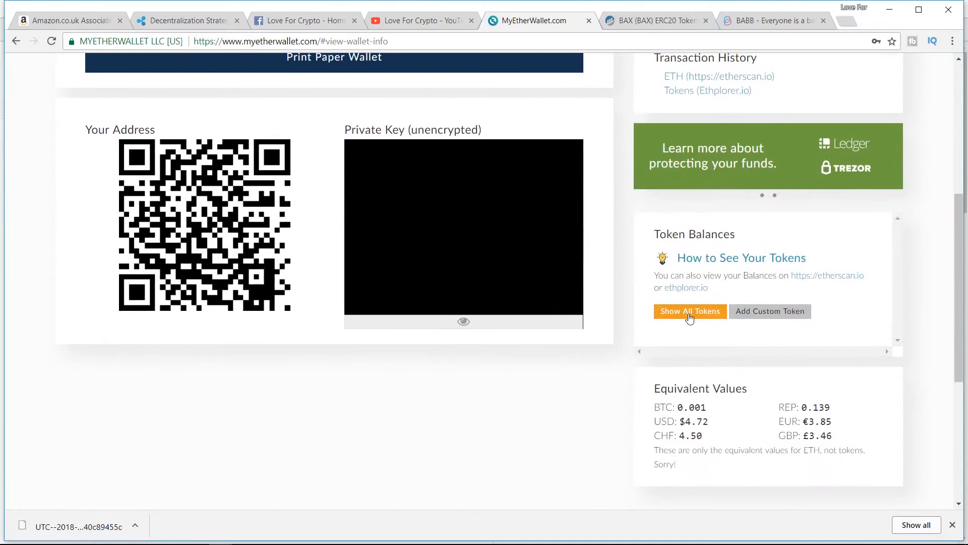
pyautogui.click(688, 311)
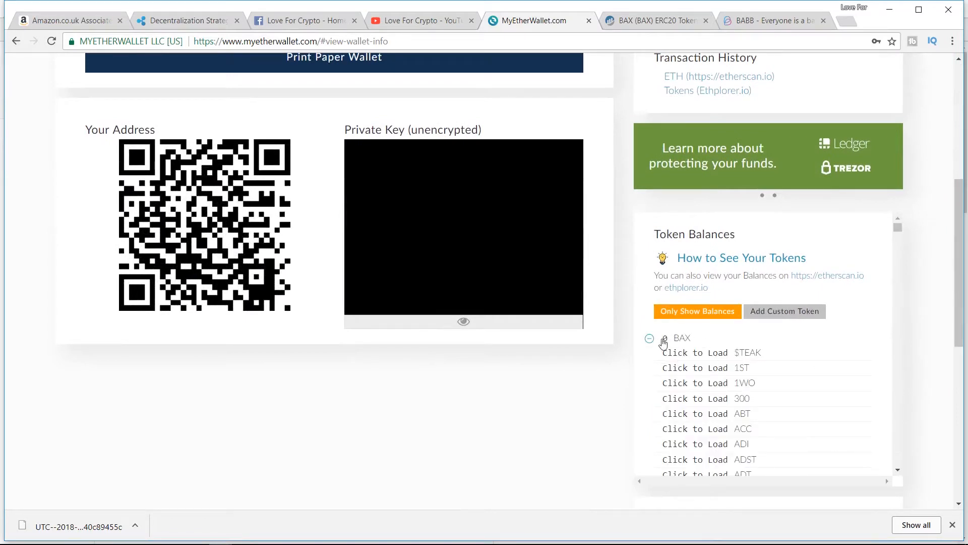
pyautogui.click(648, 338)
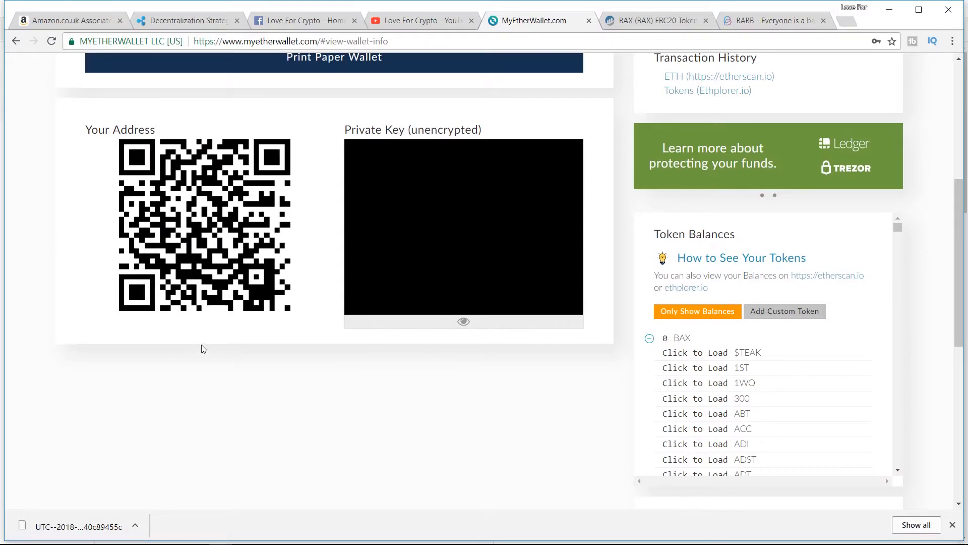
pyautogui.moveTo(592, 108)
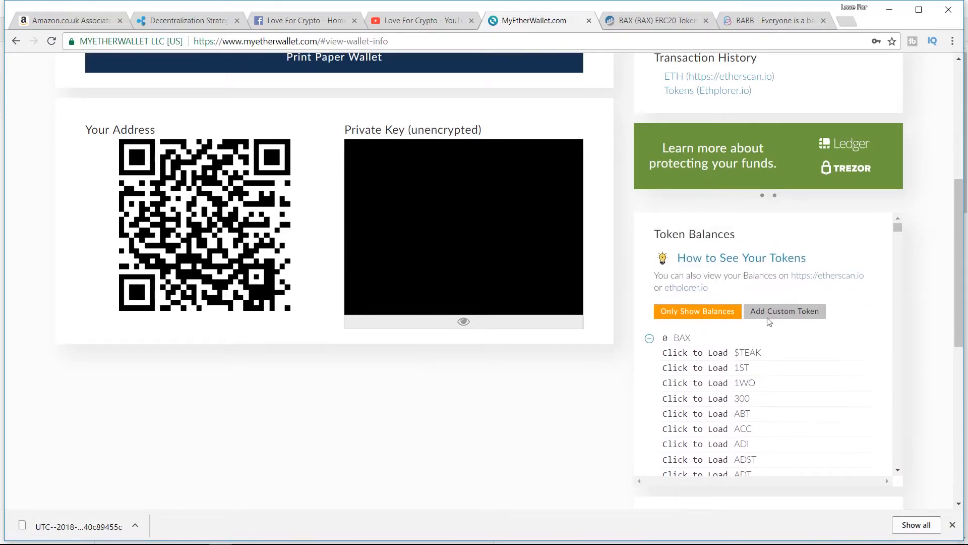
# Start Add Custom Token to reveal the contract address, symbol and decimals fields
pyautogui.click(785, 311)
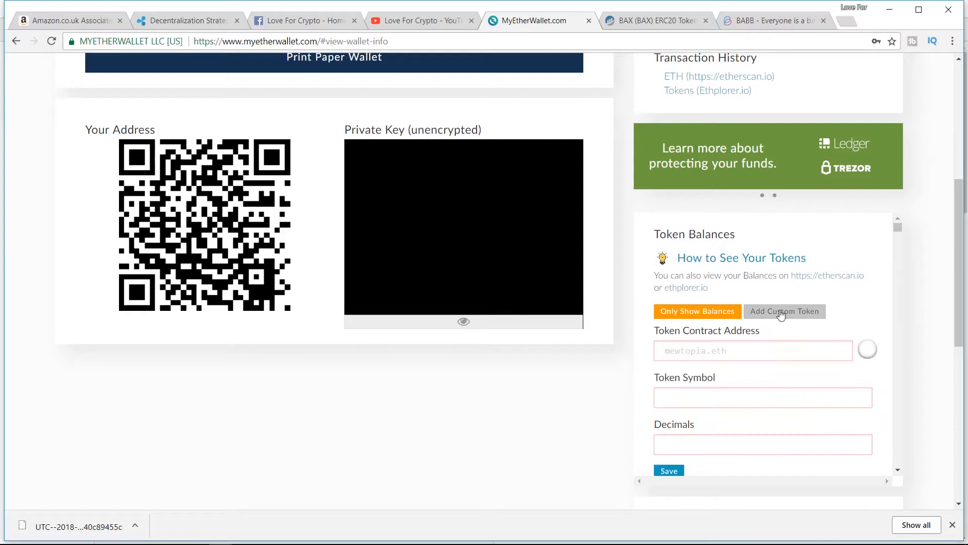
pyautogui.moveTo(694, 337)
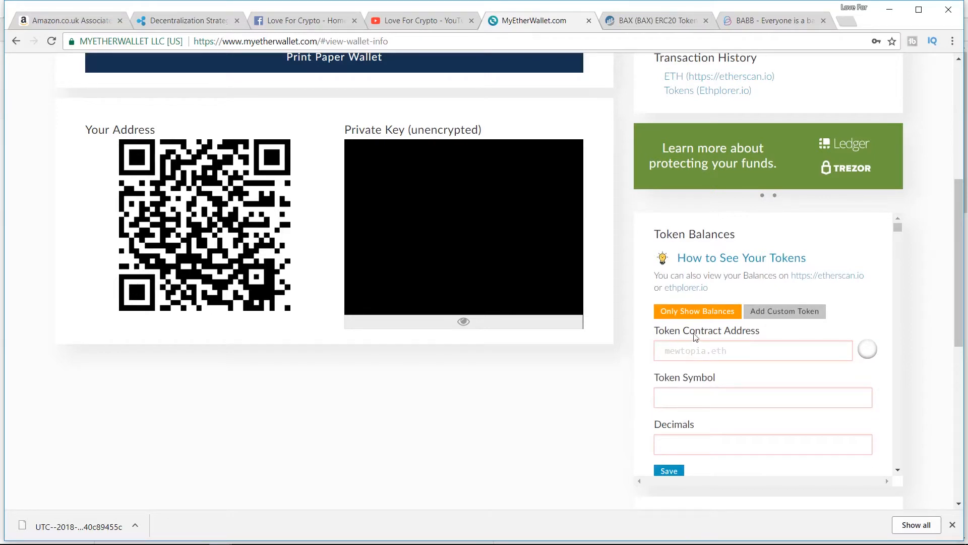
pyautogui.moveTo(708, 423)
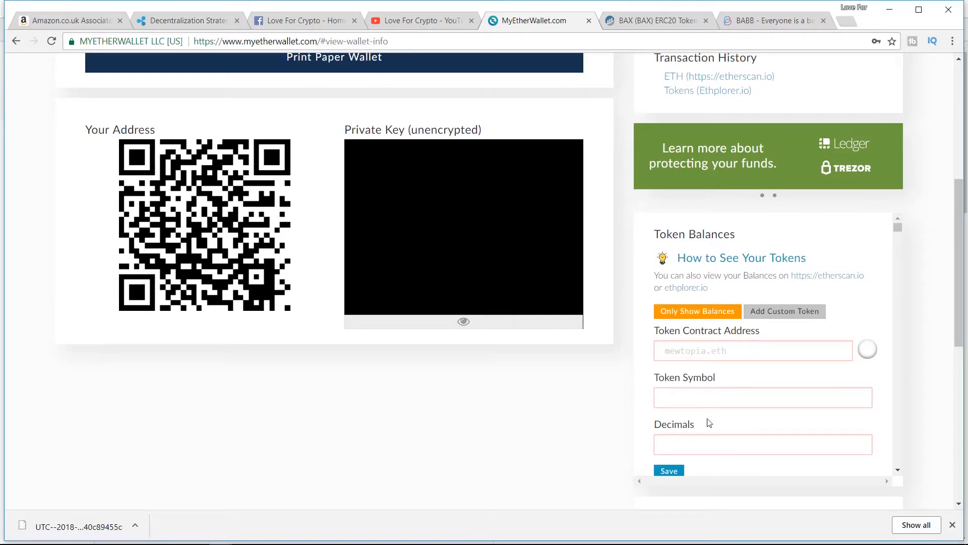
pyautogui.scroll(-3)
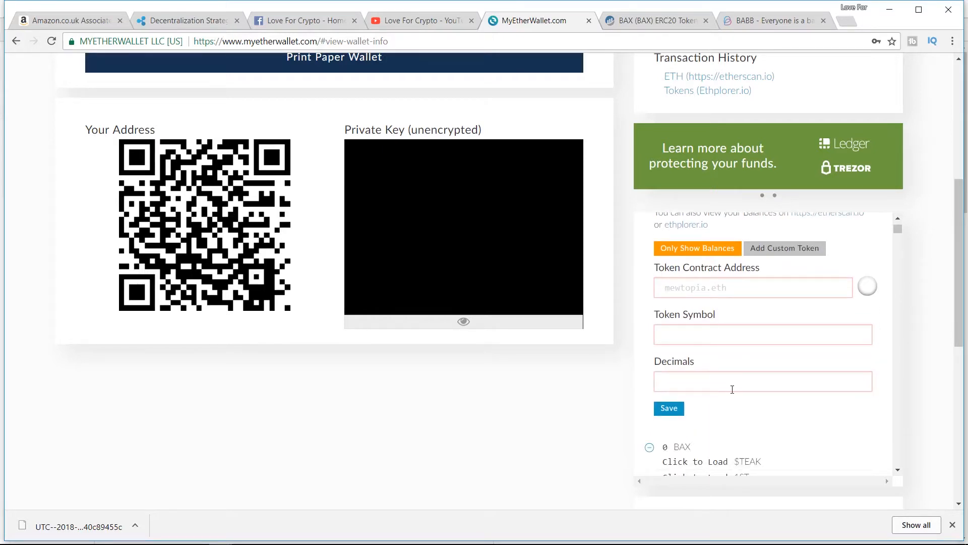
pyautogui.moveTo(653, 45)
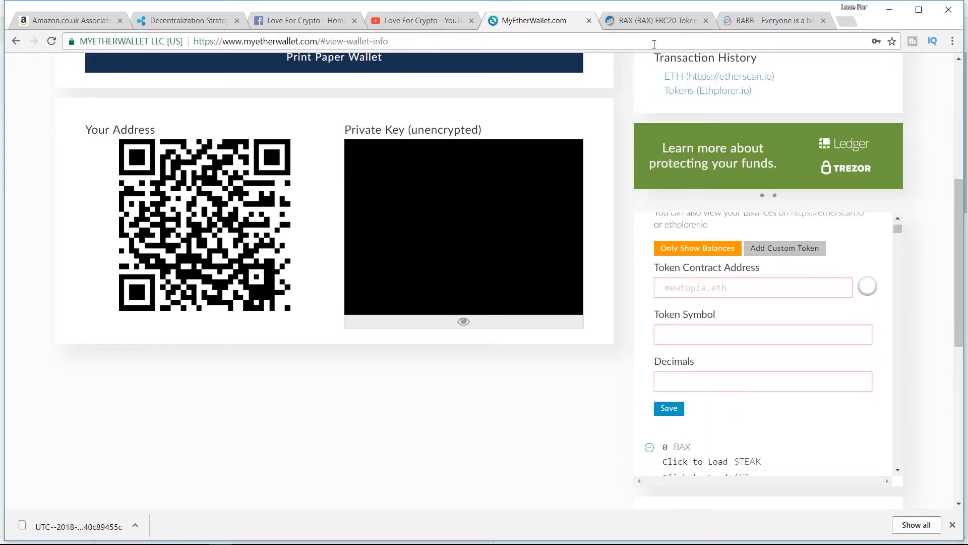
# Search Etherscan for 'bax' and open the BAX Token Tracker page
pyautogui.click(650, 21)
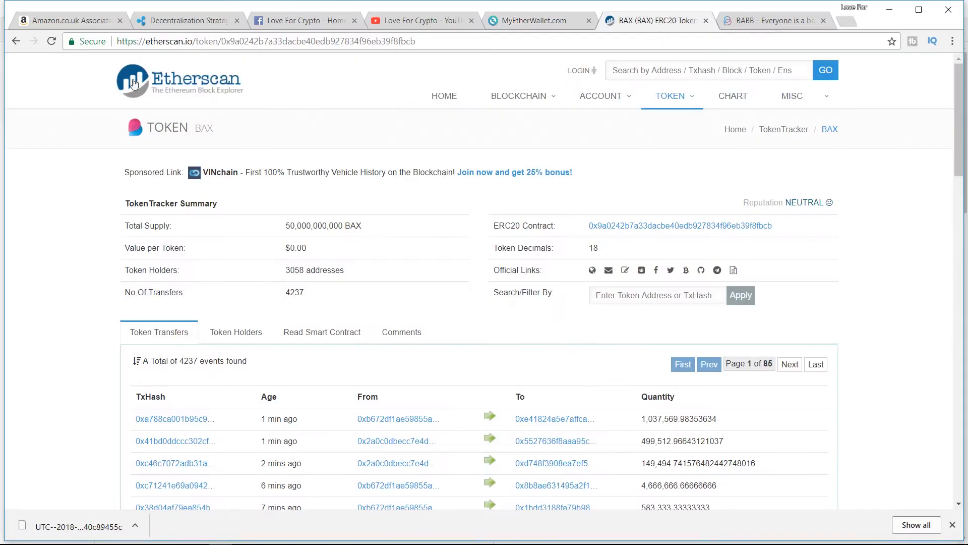
pyautogui.moveTo(134, 82)
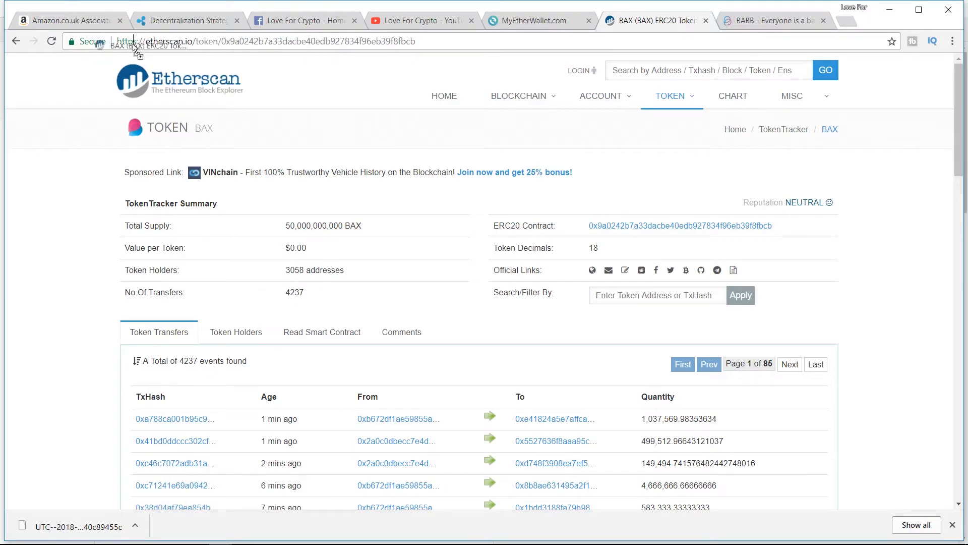
pyautogui.click(265, 40)
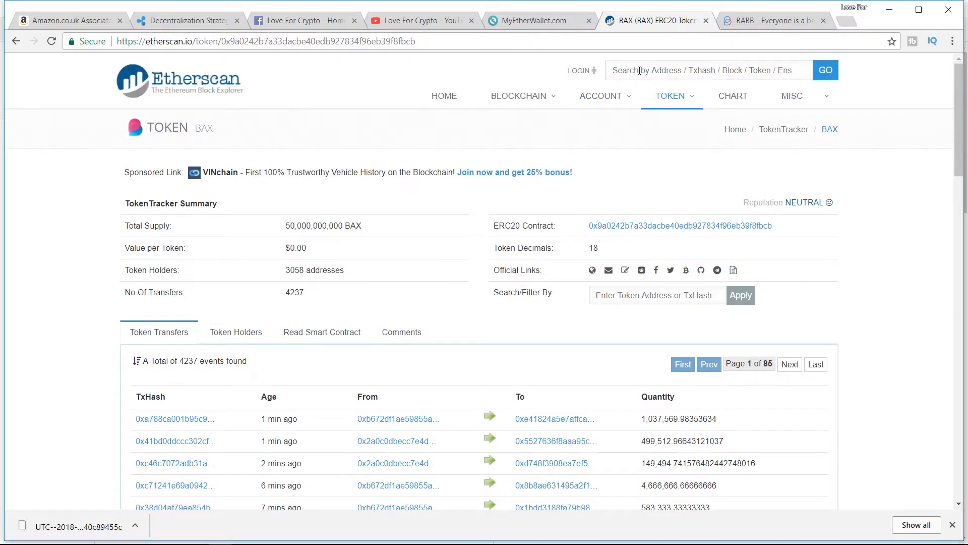
pyautogui.write('bax')
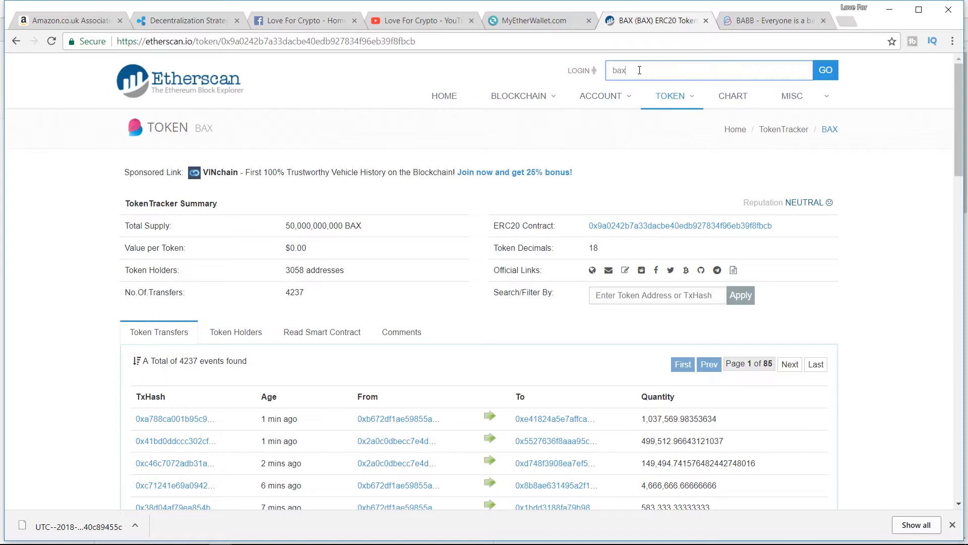
pyautogui.click(707, 70)
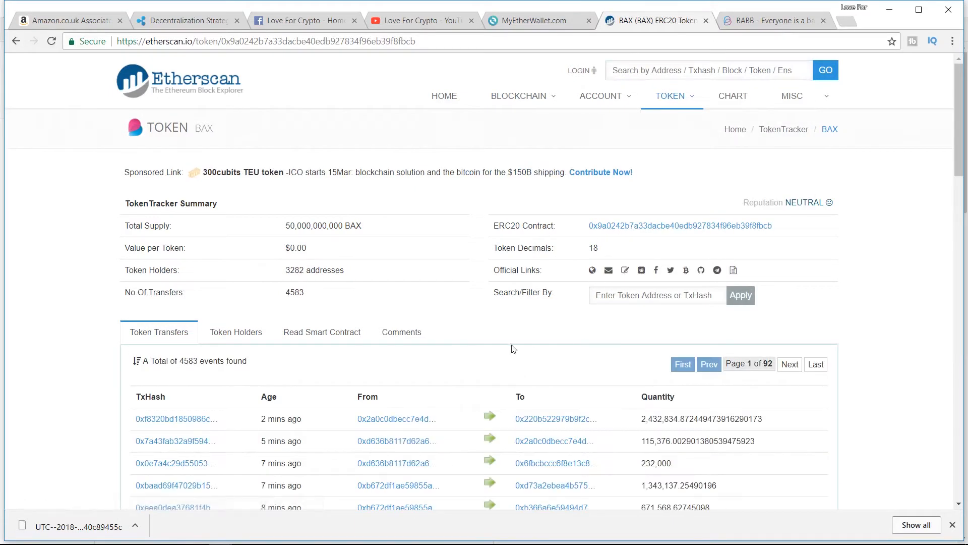
pyautogui.moveTo(590, 232)
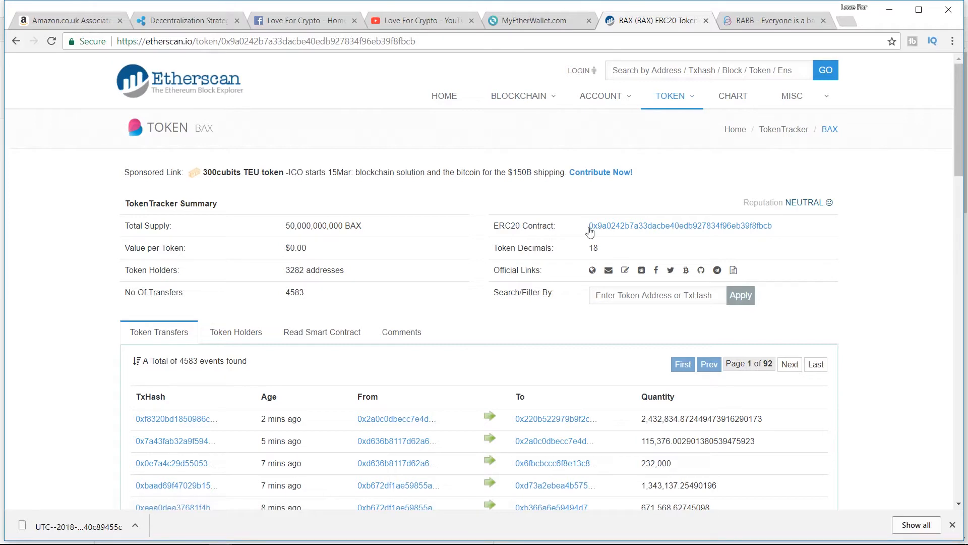
pyautogui.moveTo(596, 255)
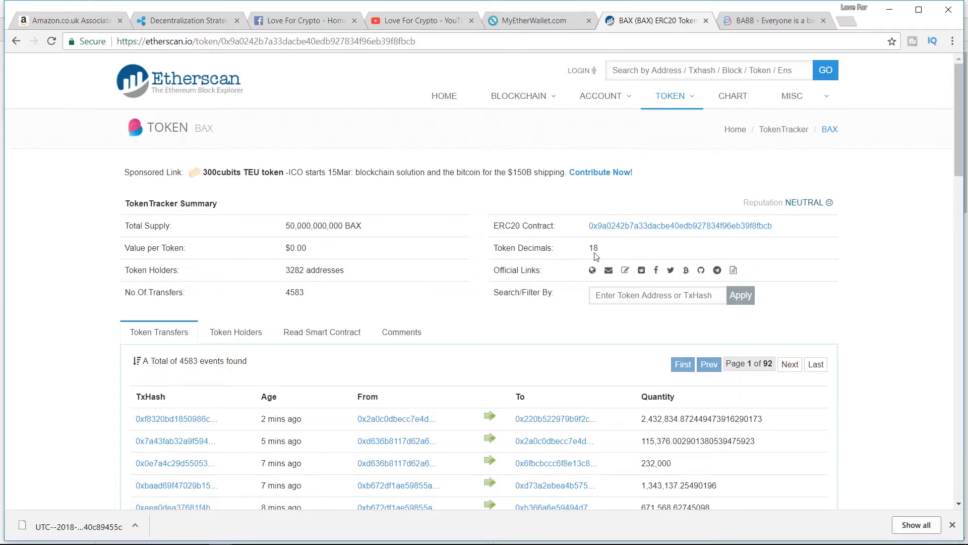
pyautogui.moveTo(411, 309)
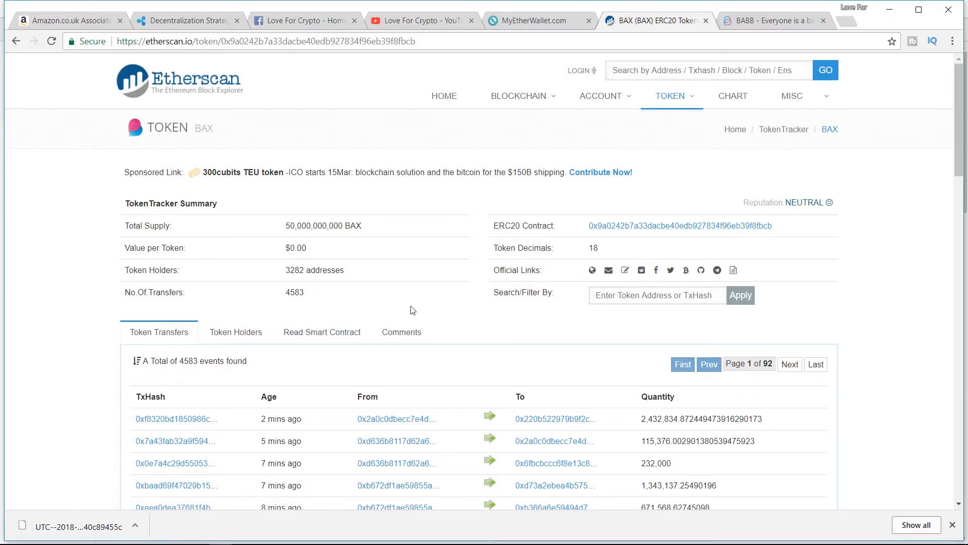
# Scroll the BAX page to read its contract address and 18 token decimals
pyautogui.scroll(-3)
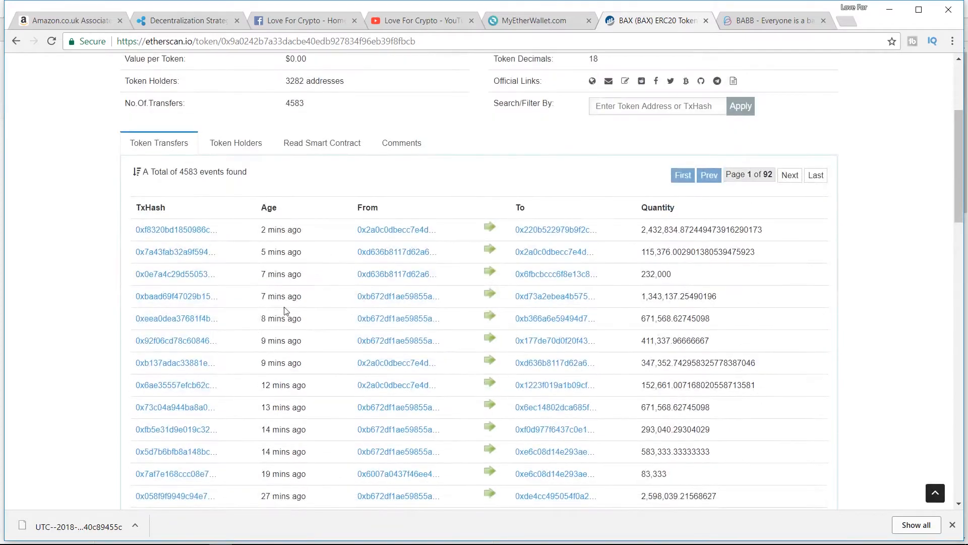
pyautogui.scroll(-3)
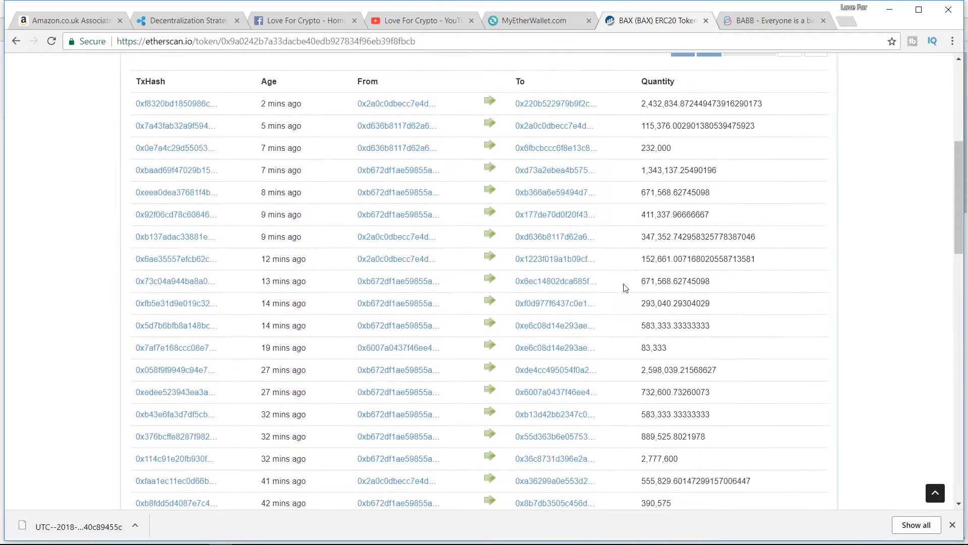
pyautogui.scroll(-3)
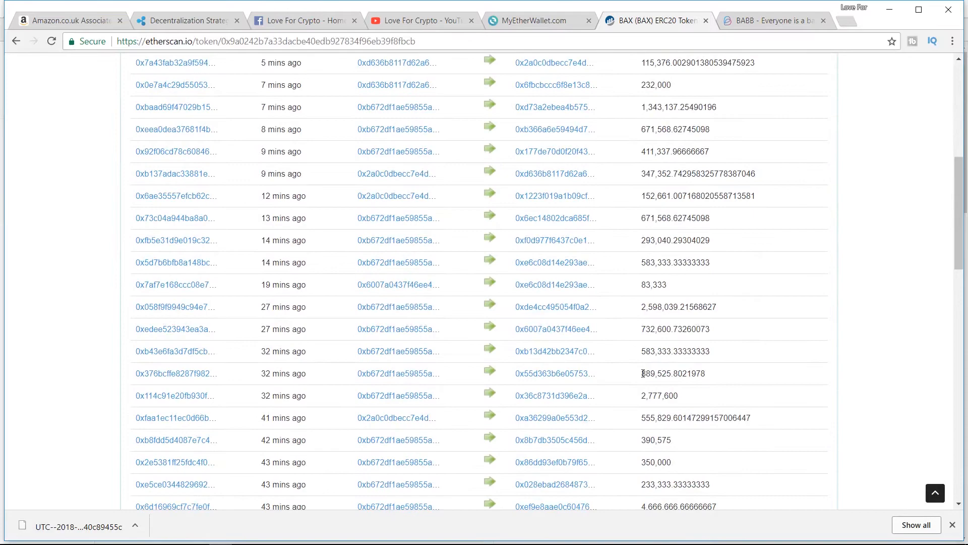
pyautogui.scroll(-3)
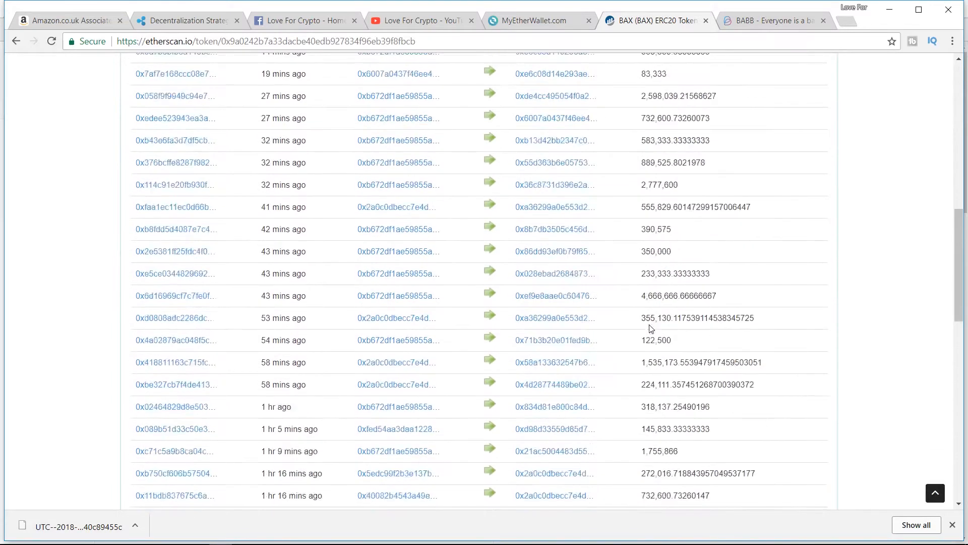
pyautogui.scroll(3)
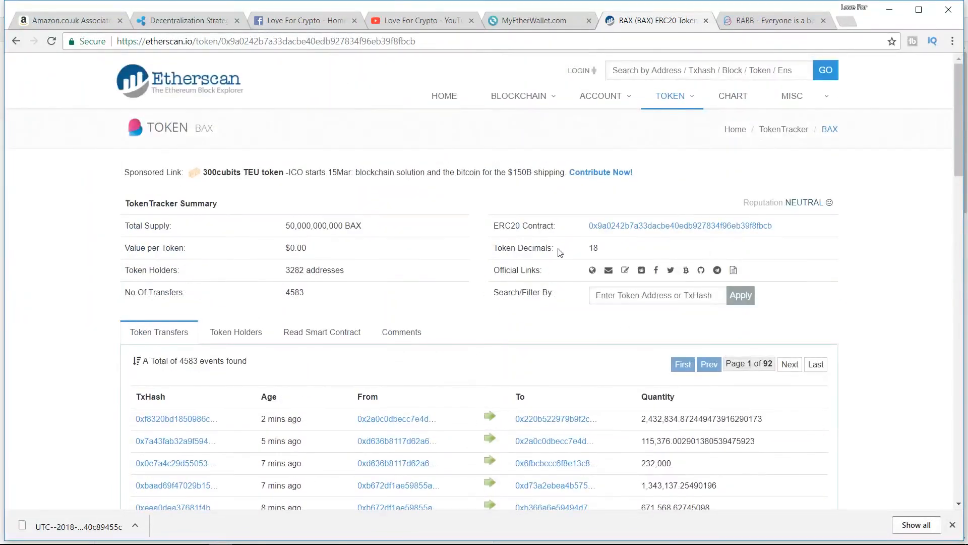
pyautogui.moveTo(702, 232)
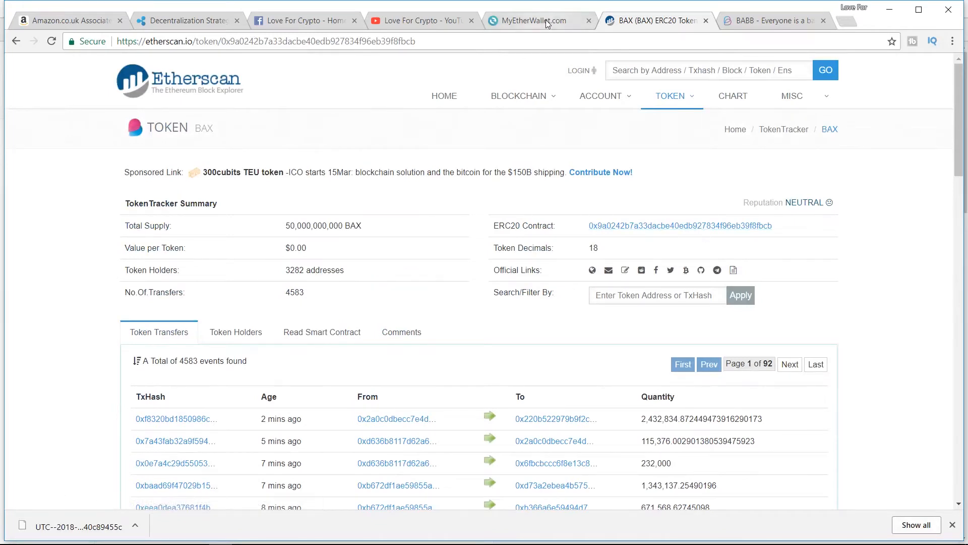
# Check BAX now appears in the wallet's token balances, glancing at Etherscan for comparison
pyautogui.click(532, 20)
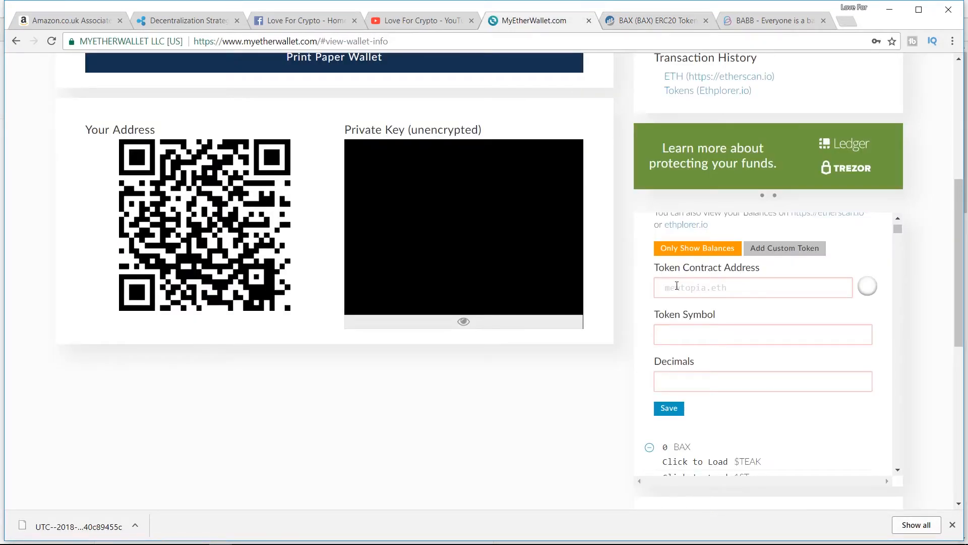
pyautogui.moveTo(887, 285)
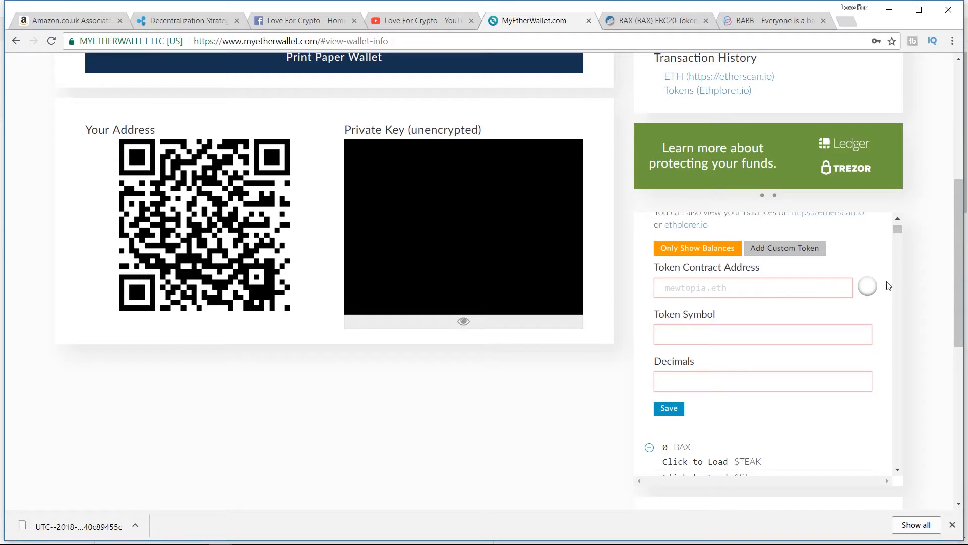
pyautogui.moveTo(867, 285)
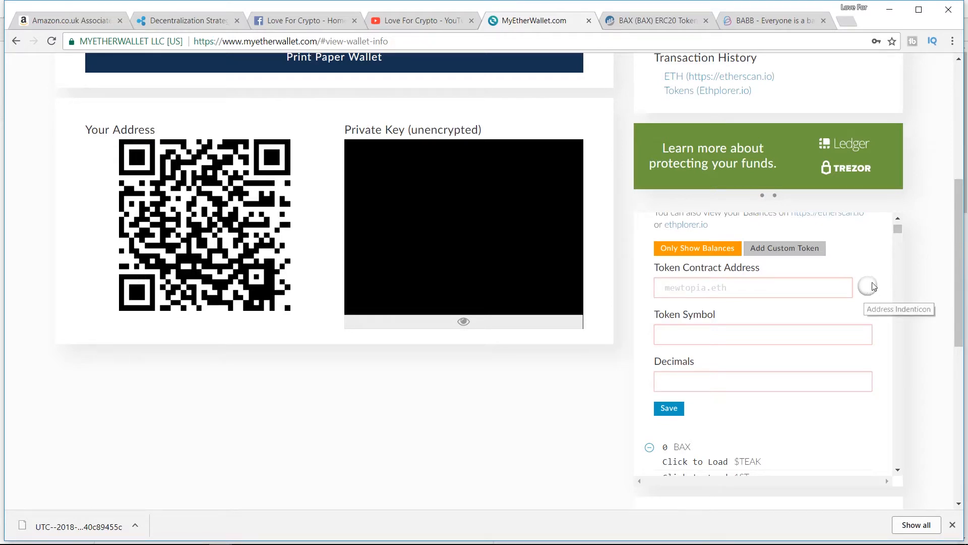
pyautogui.moveTo(870, 291)
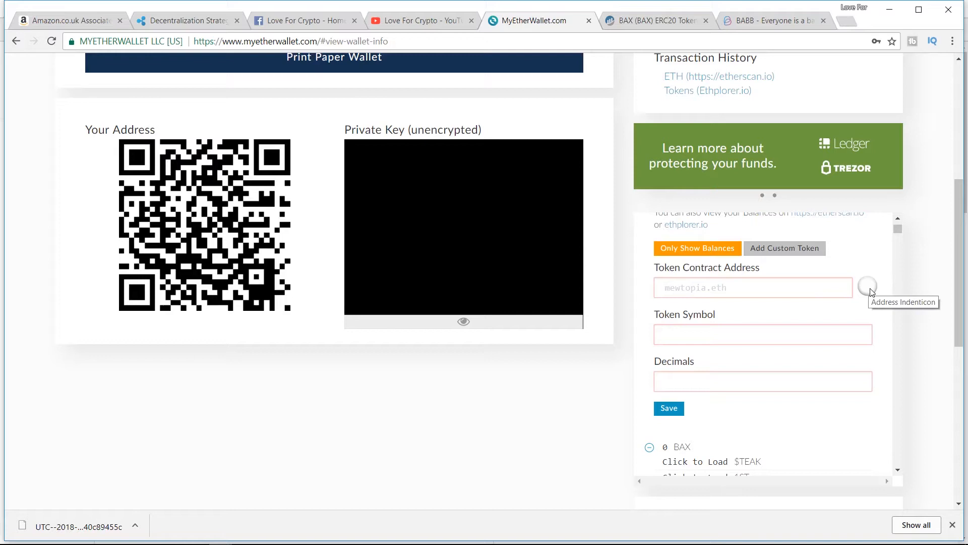
pyautogui.moveTo(677, 336)
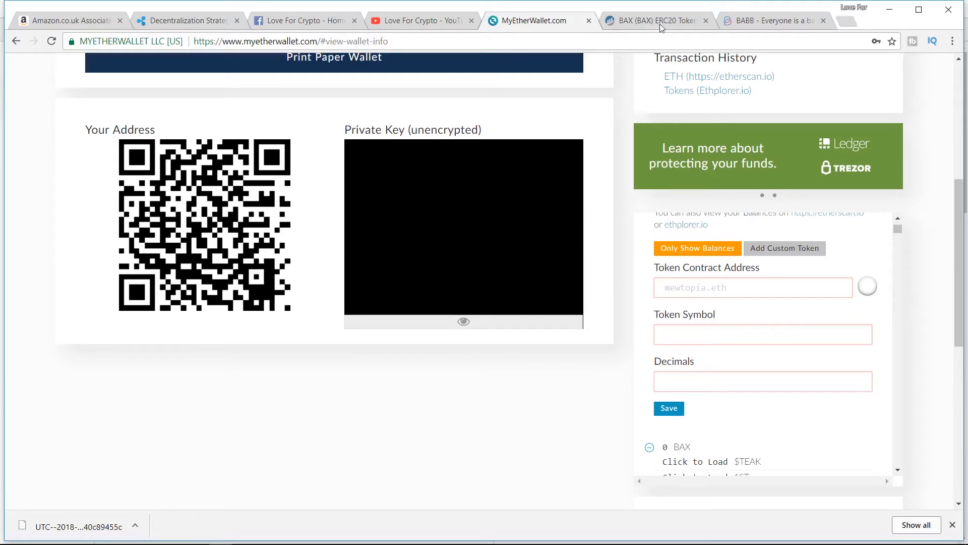
pyautogui.click(655, 20)
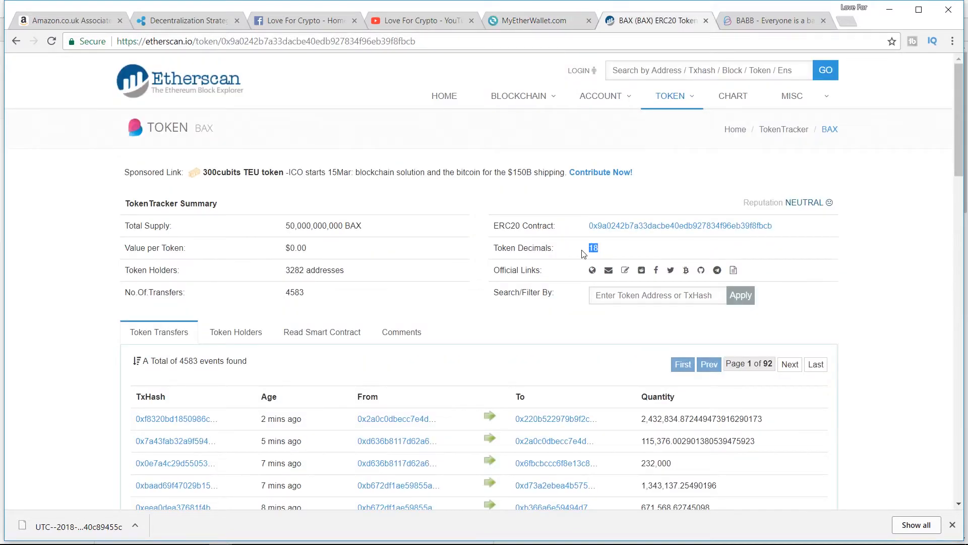
pyautogui.click(536, 20)
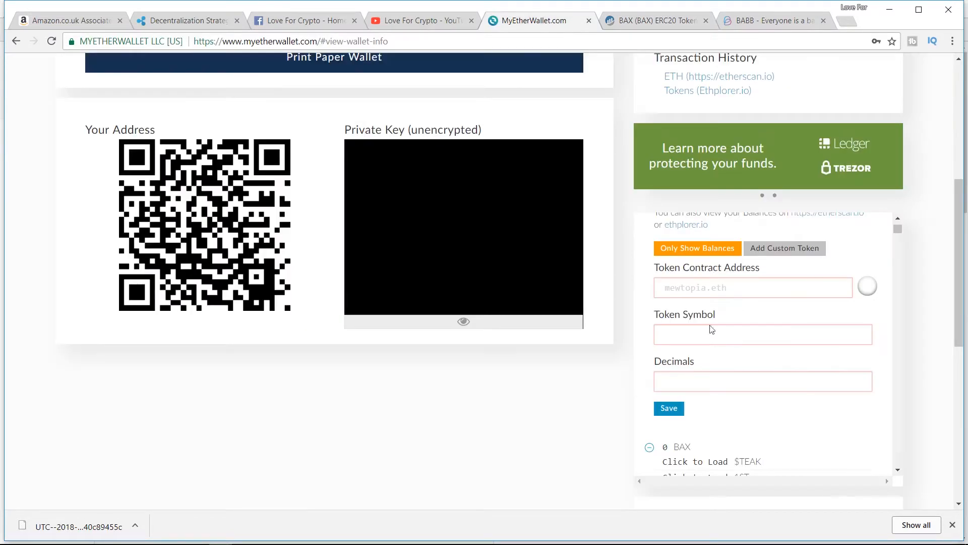
pyautogui.scroll(-3)
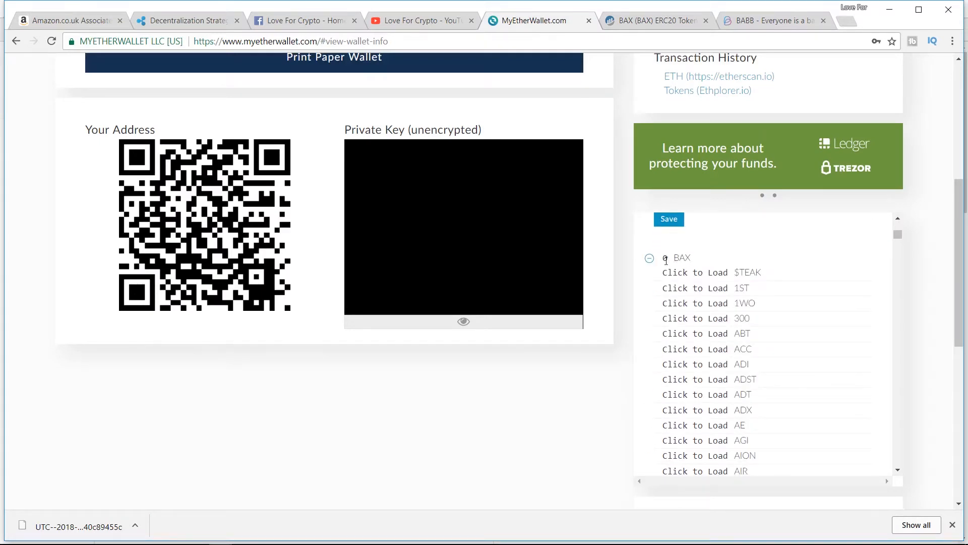
# Scroll back up to the Your Address field to copy the wallet's receiving address
pyautogui.scroll(3)
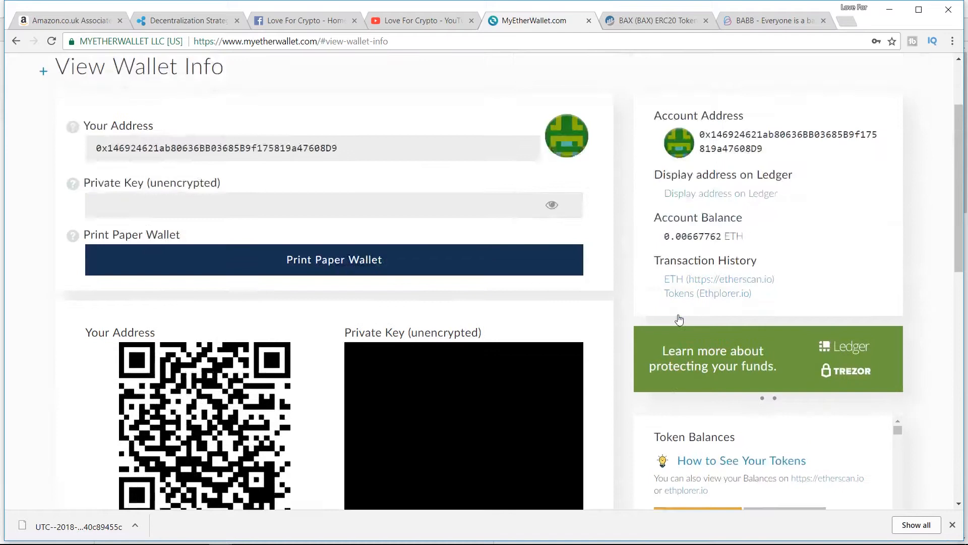
pyautogui.scroll(3)
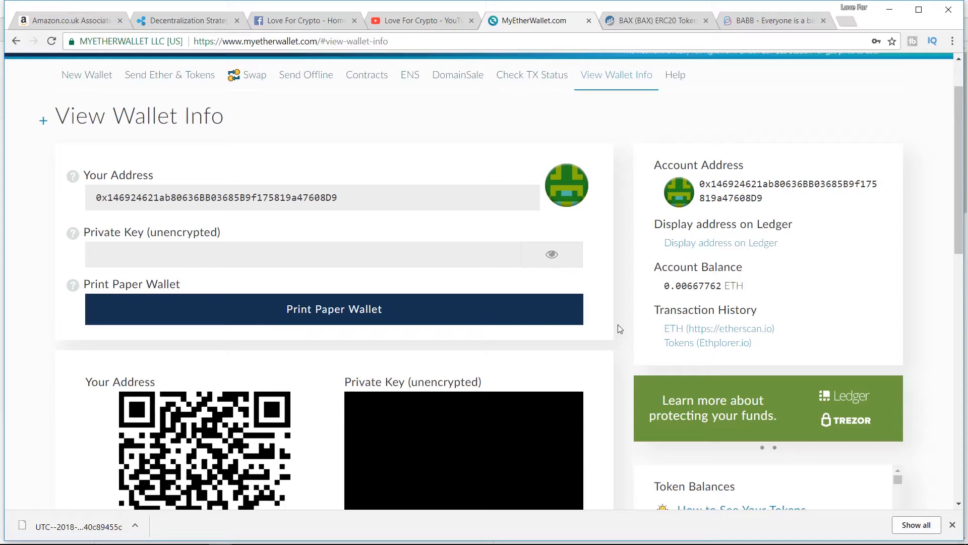
pyautogui.scroll(-3)
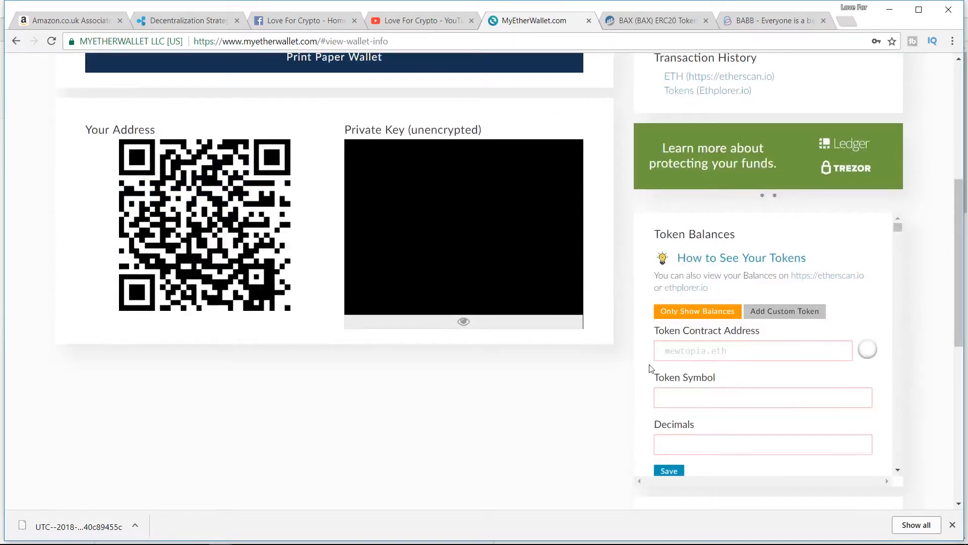
pyautogui.scroll(3)
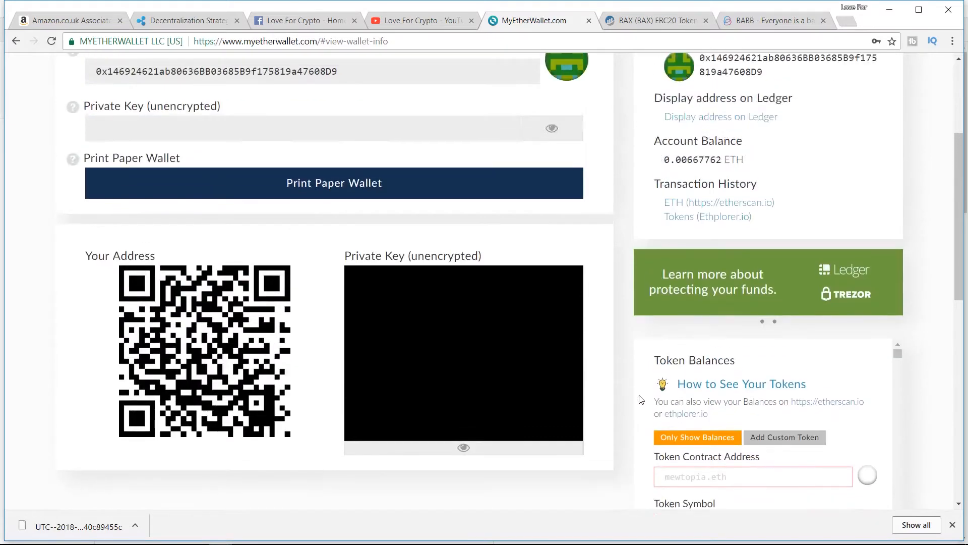
pyautogui.scroll(3)
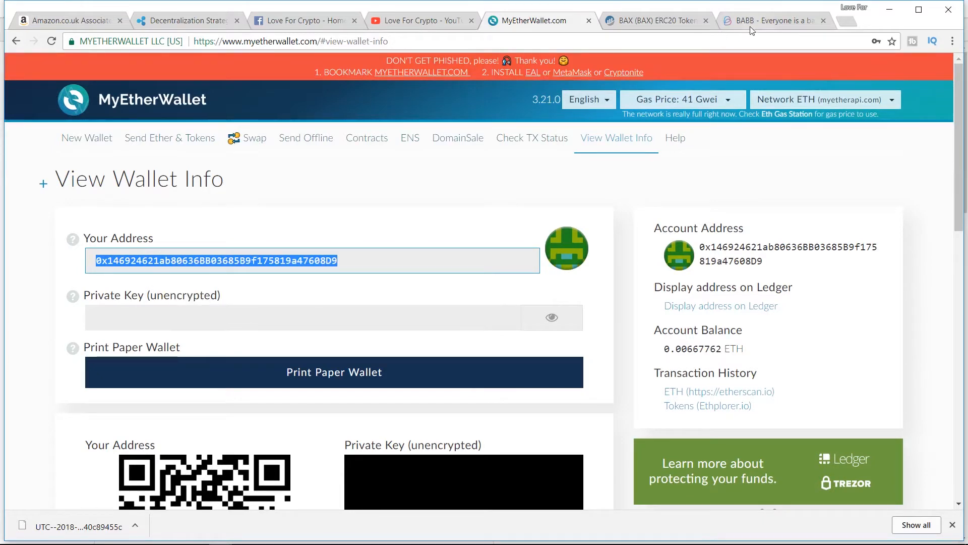
pyautogui.click(772, 20)
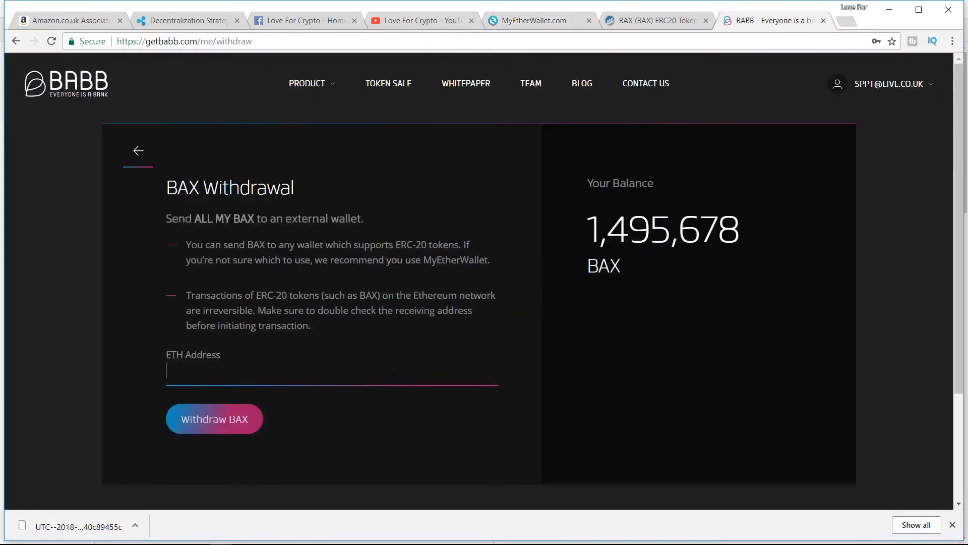
pyautogui.write('0x146924621ab80636BB03685B9f175819a47608D9')
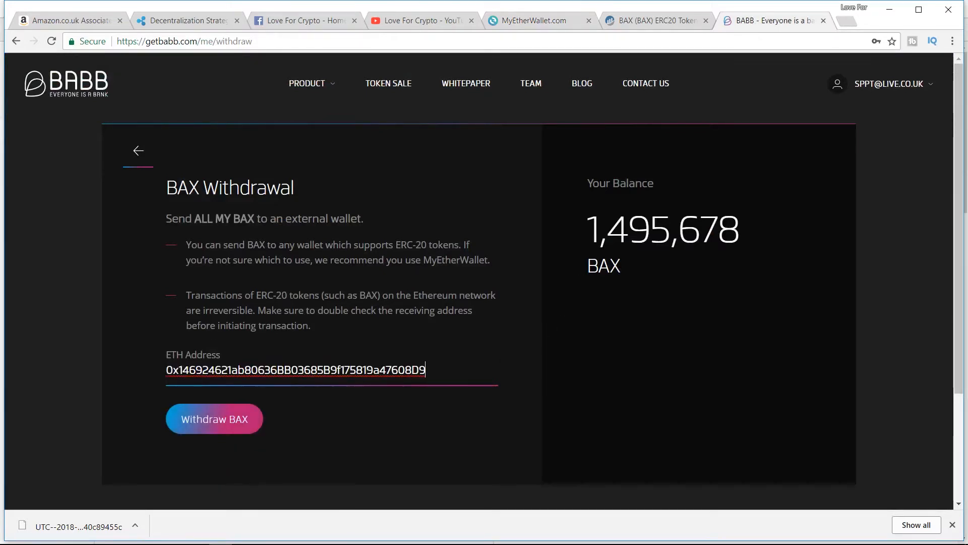
pyautogui.click(214, 418)
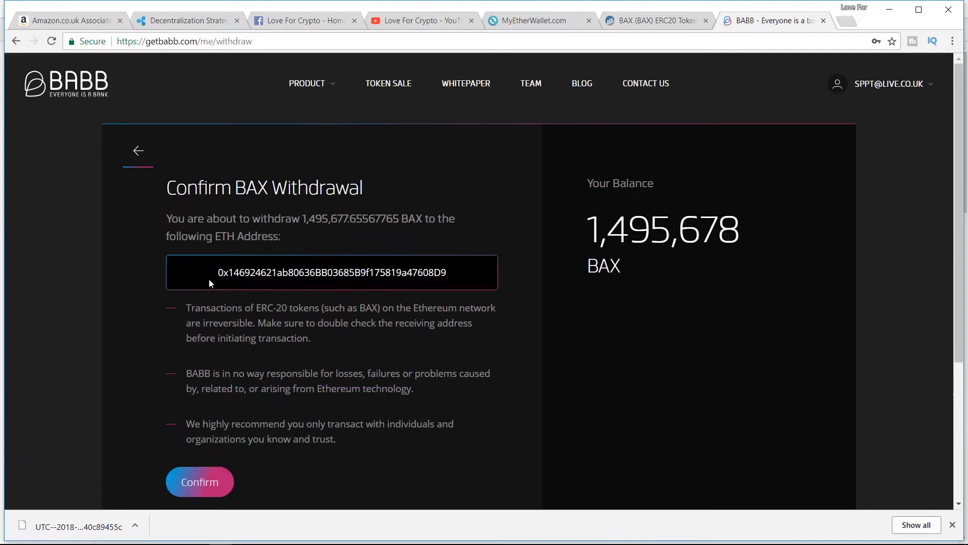
pyautogui.moveTo(297, 230)
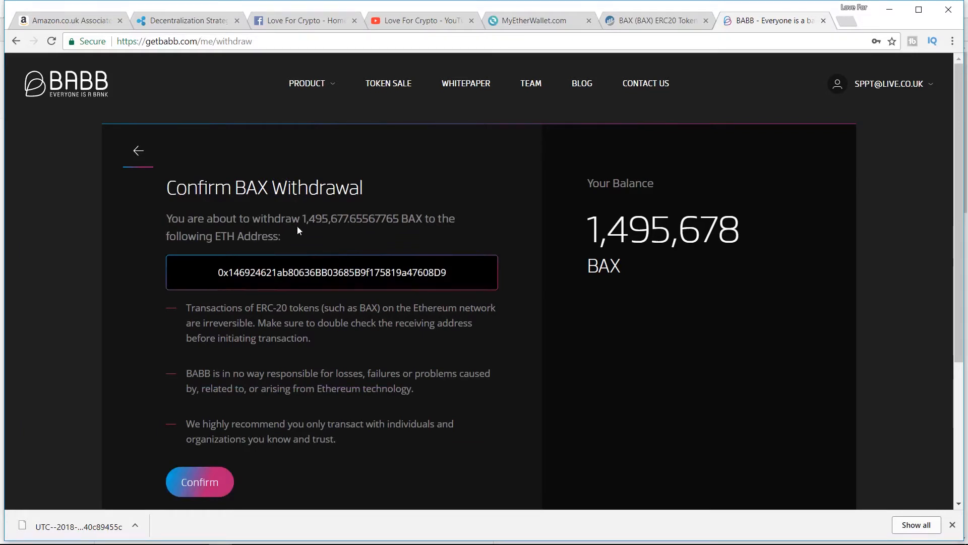
pyautogui.moveTo(243, 283)
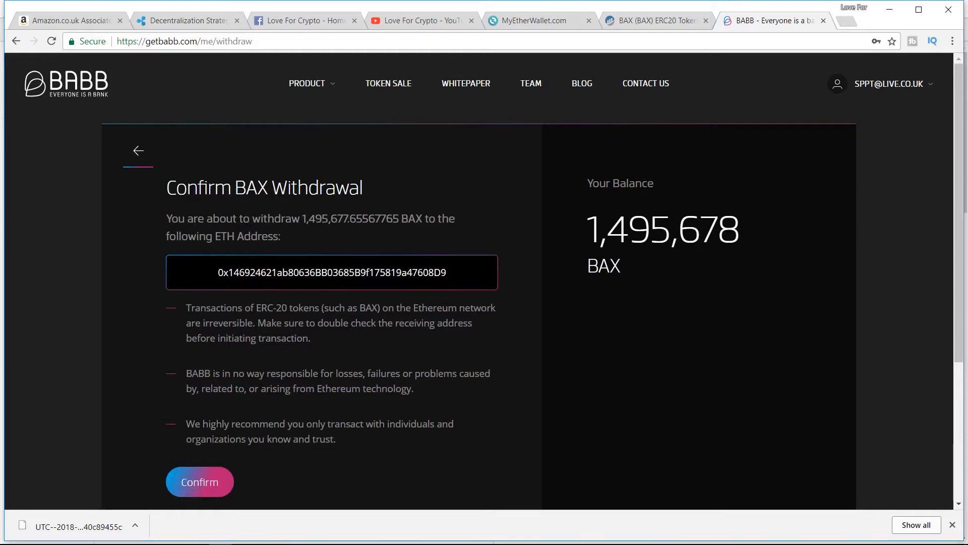
pyautogui.moveTo(467, 280)
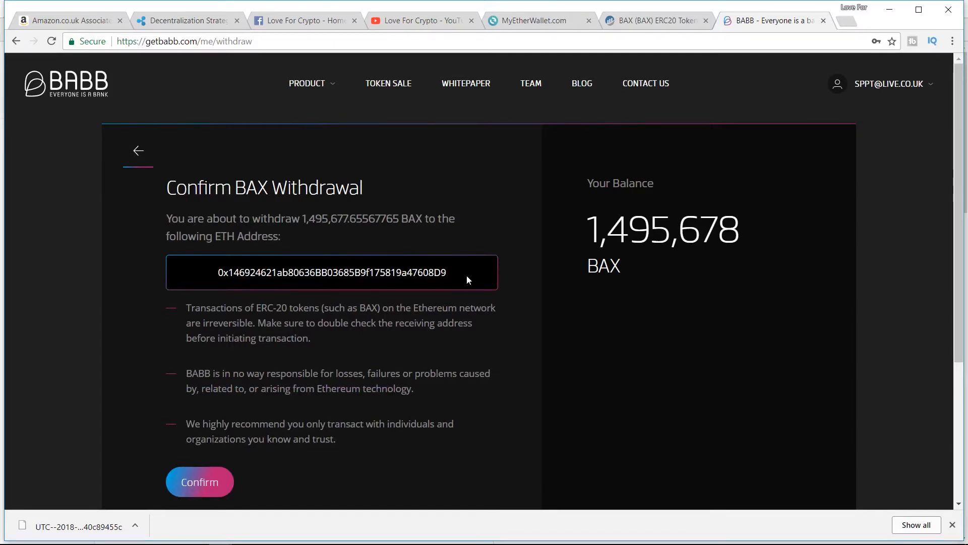
pyautogui.moveTo(367, 272)
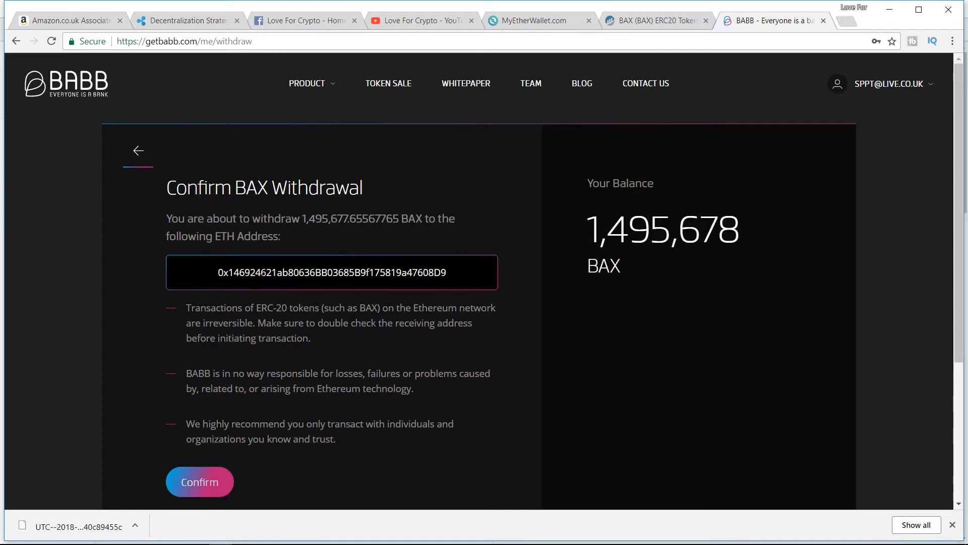
pyautogui.moveTo(375, 283)
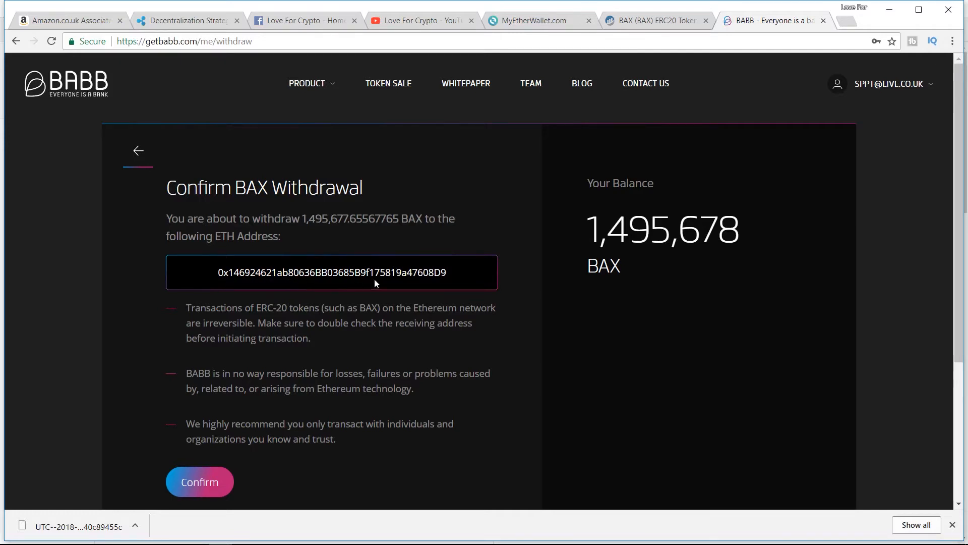
pyautogui.moveTo(538, 20)
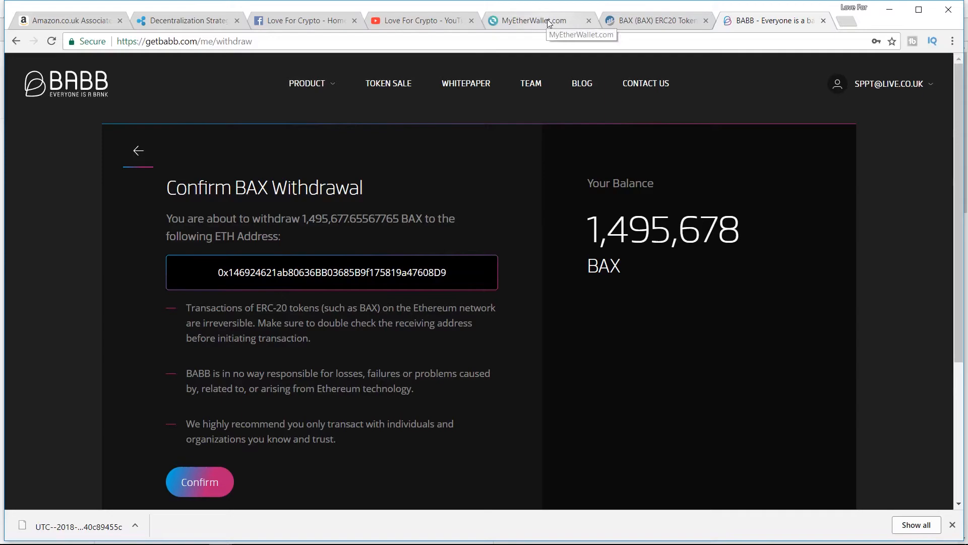
# Compare the confirmation's destination address with Your Address in MyEtherWallet several times
pyautogui.click(532, 20)
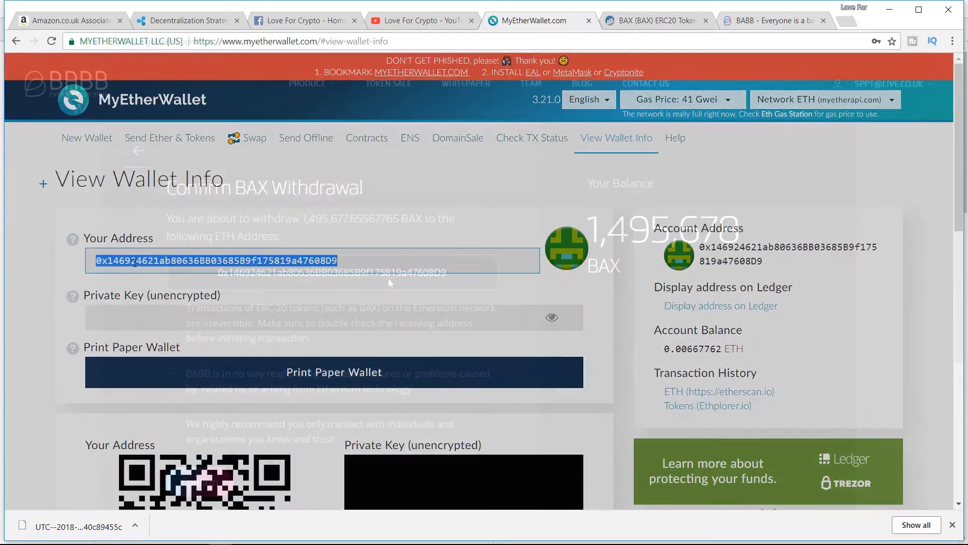
pyautogui.click(773, 20)
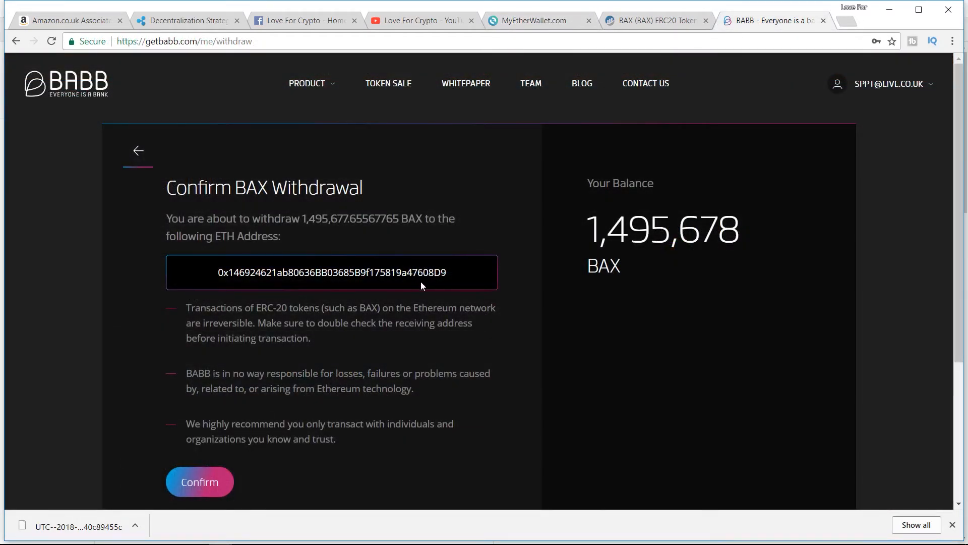
pyautogui.click(538, 20)
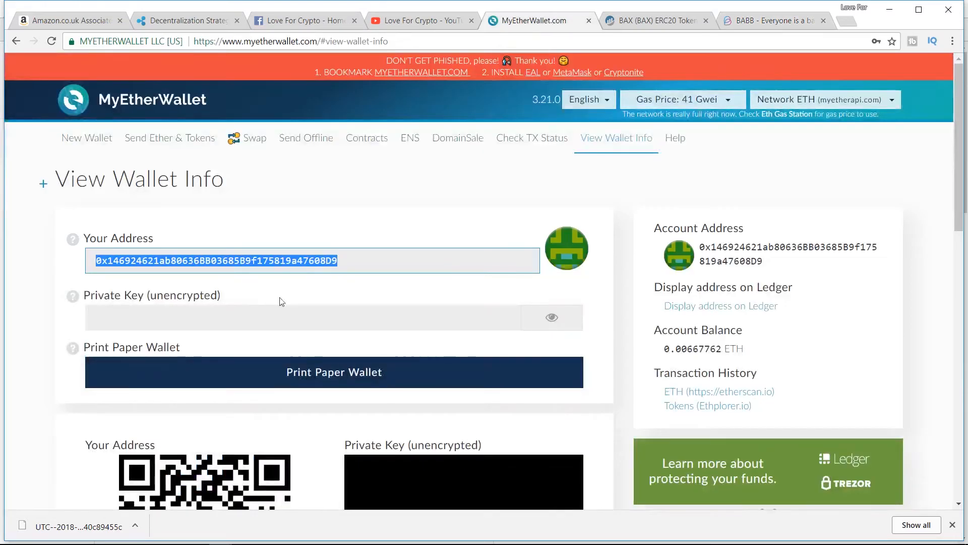
pyautogui.moveTo(148, 197)
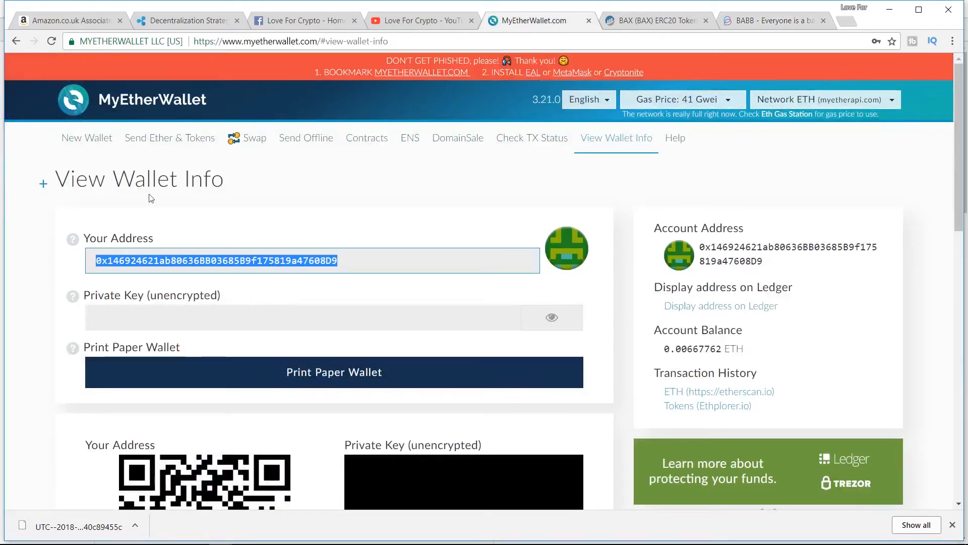
pyautogui.moveTo(211, 127)
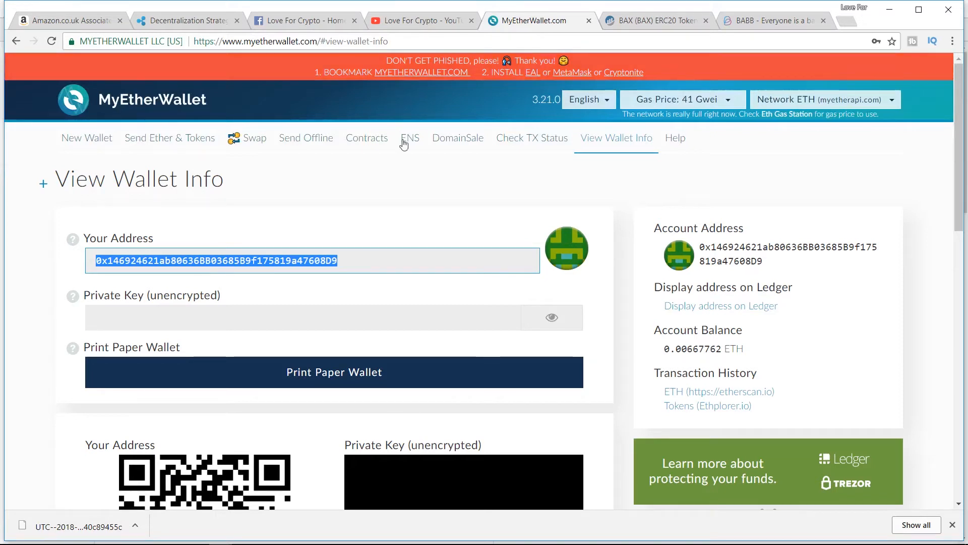
pyautogui.moveTo(407, 199)
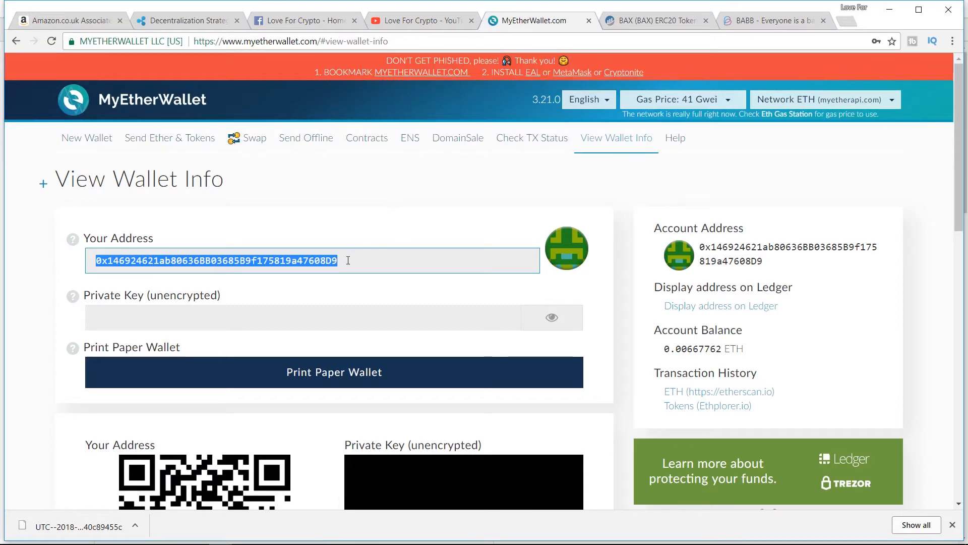
pyautogui.moveTo(475, 231)
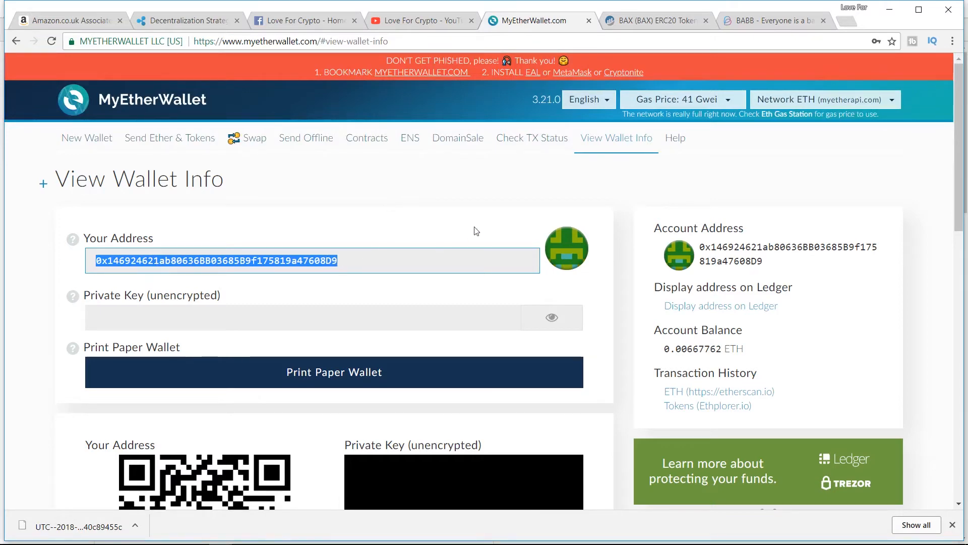
pyautogui.click(775, 21)
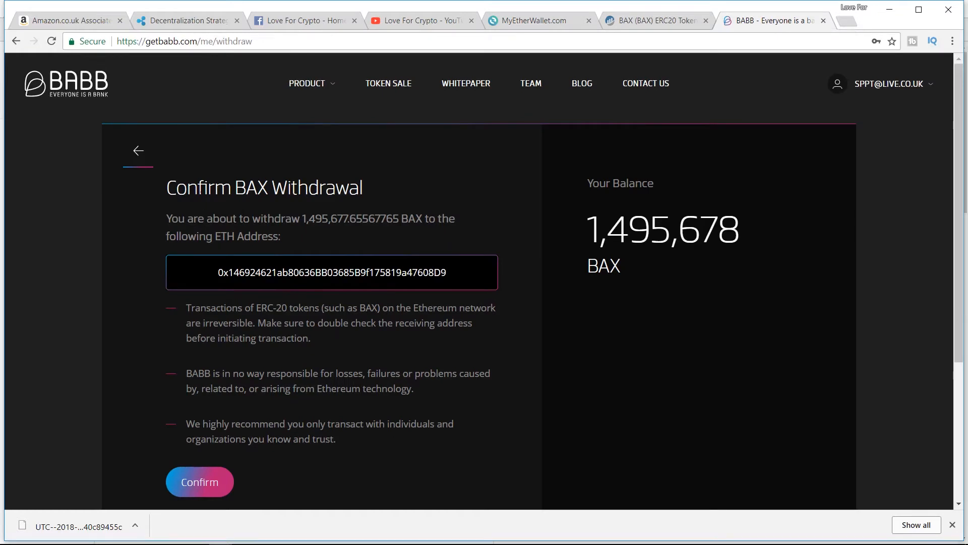
pyautogui.moveTo(210, 352)
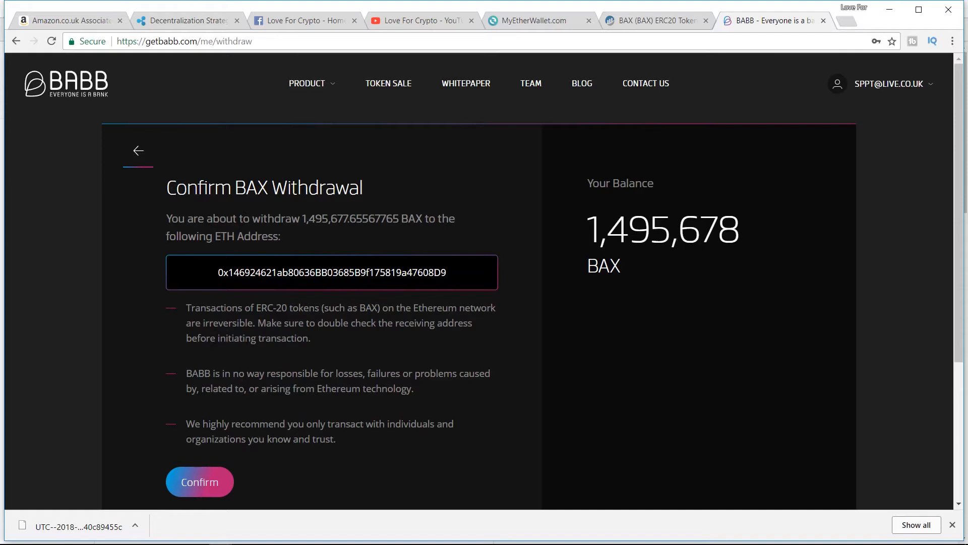
pyautogui.moveTo(405, 283)
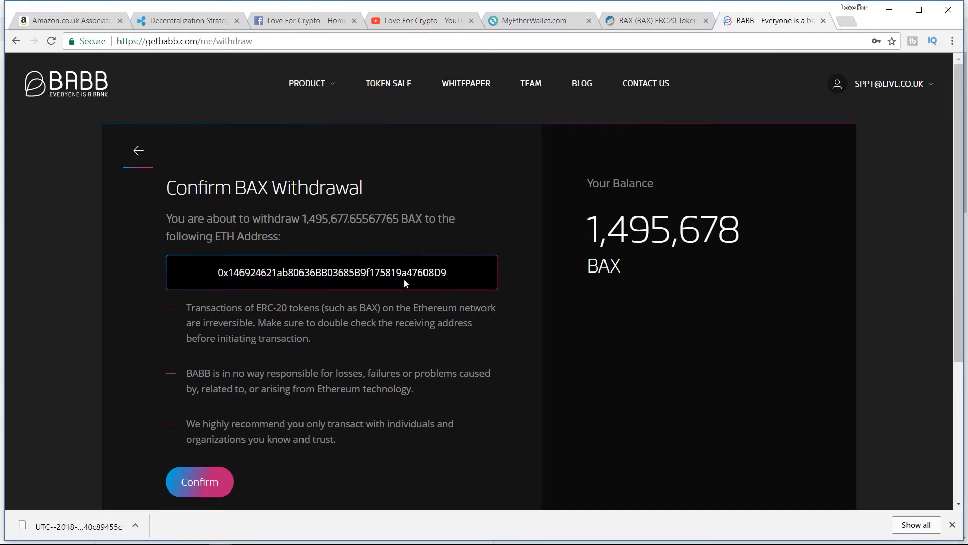
pyautogui.moveTo(405, 283)
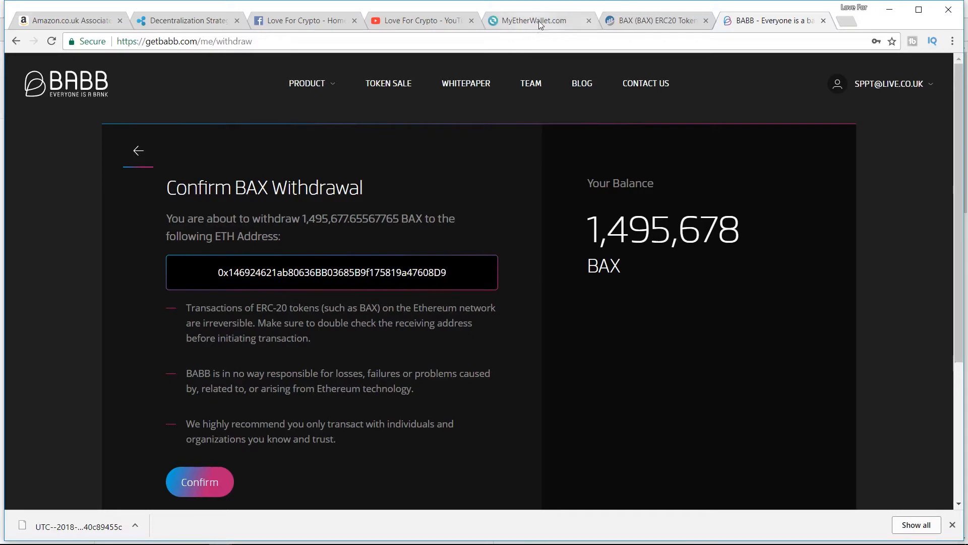
pyautogui.click(537, 20)
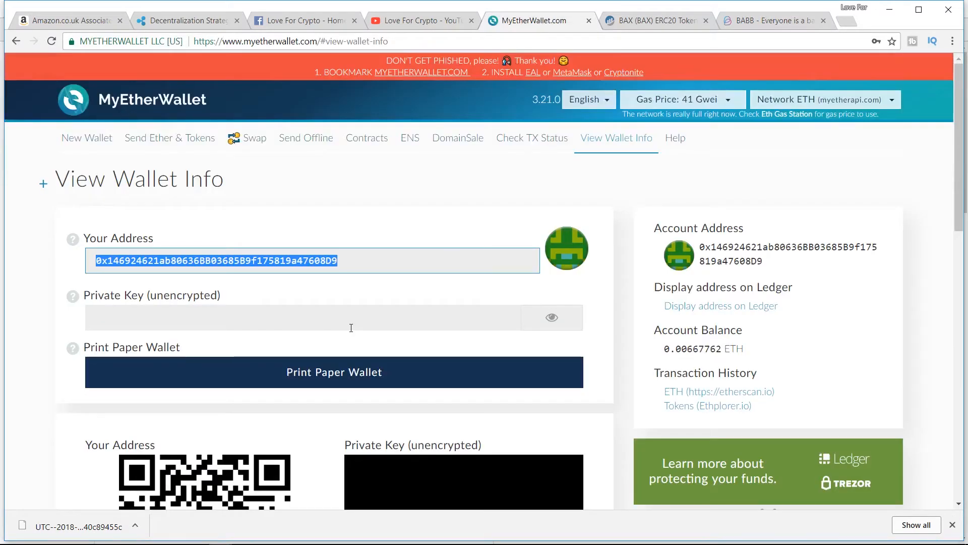
pyautogui.moveTo(697, 353)
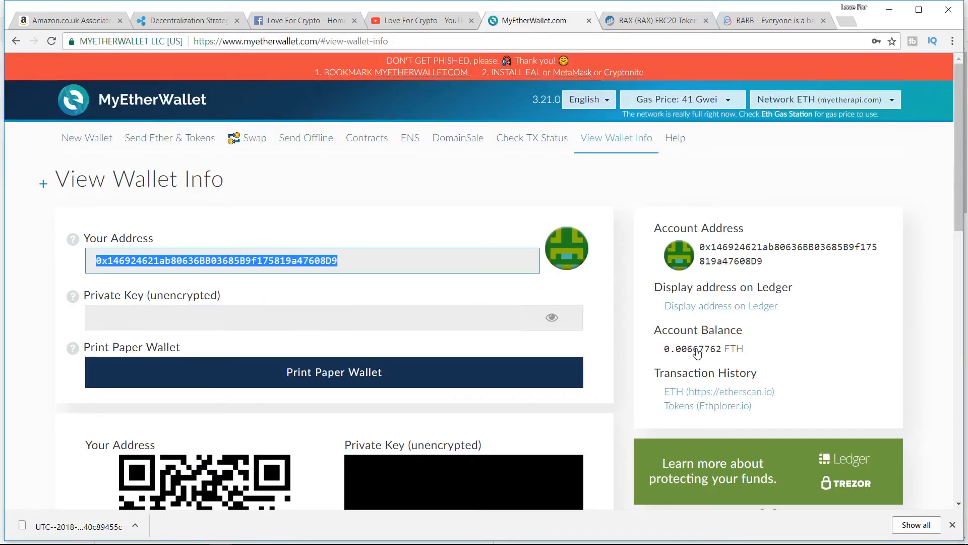
pyautogui.moveTo(719, 323)
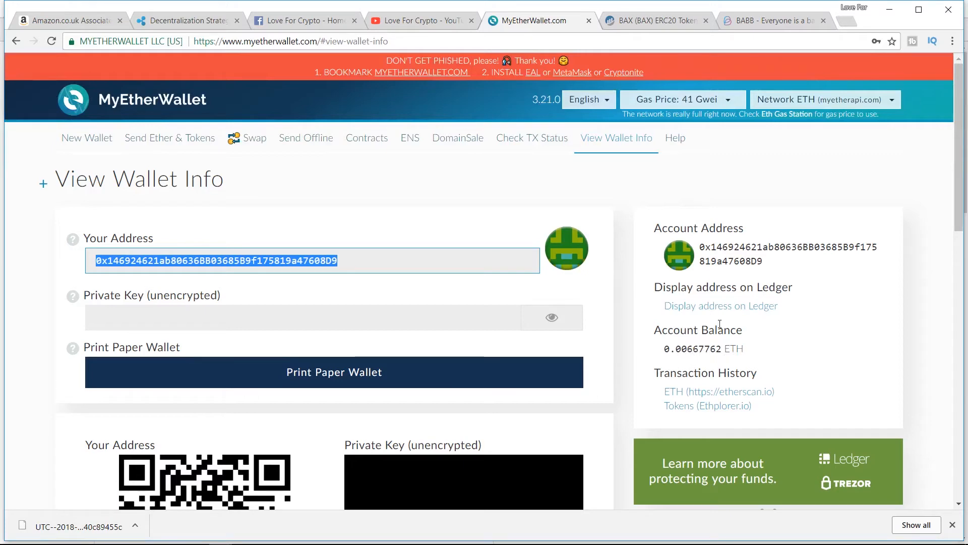
# Confirm the BAX withdrawal so a two-factor code is requested
pyautogui.click(774, 20)
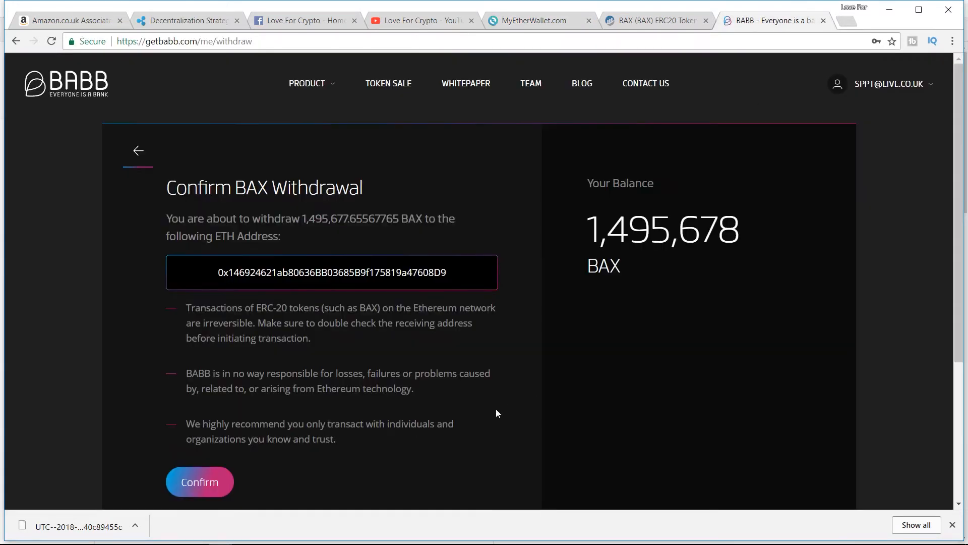
pyautogui.scroll(-3)
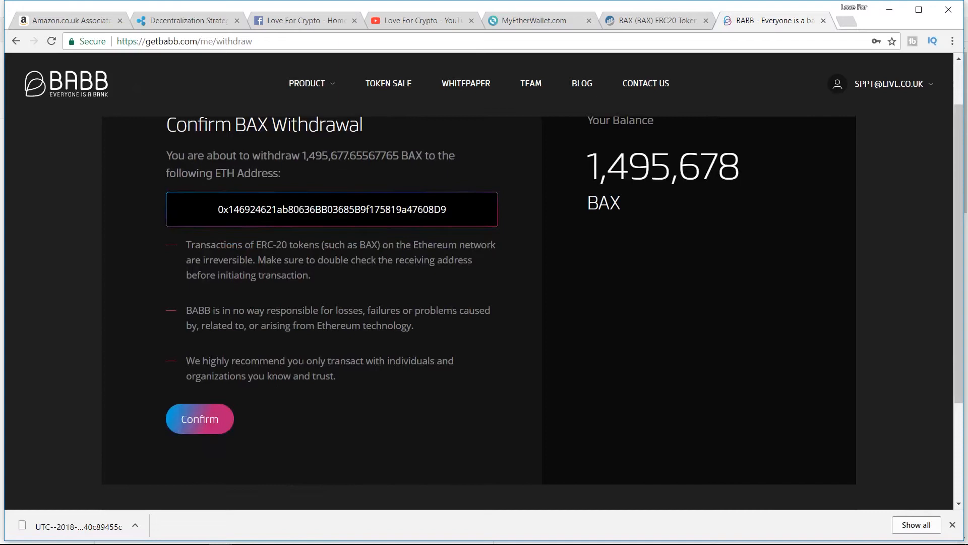
pyautogui.moveTo(338, 392)
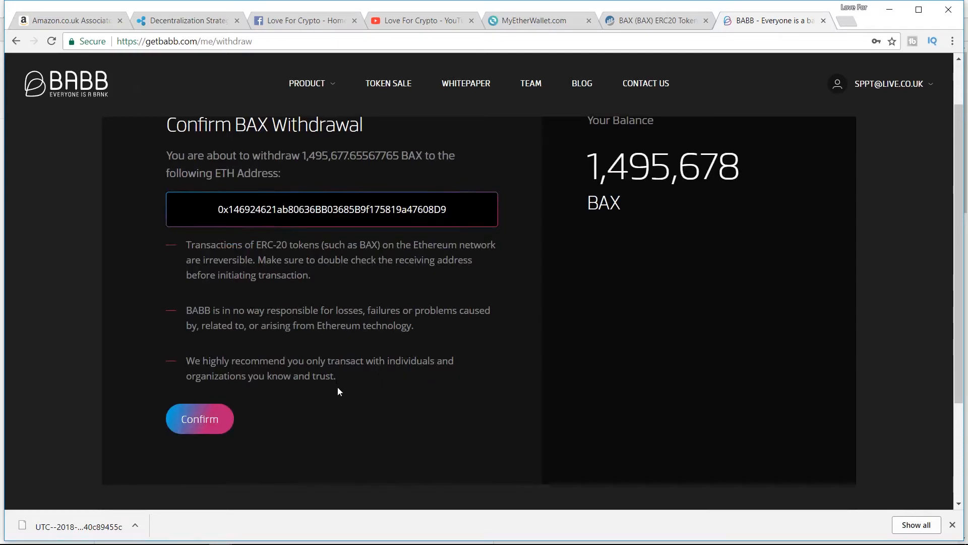
pyautogui.moveTo(300, 394)
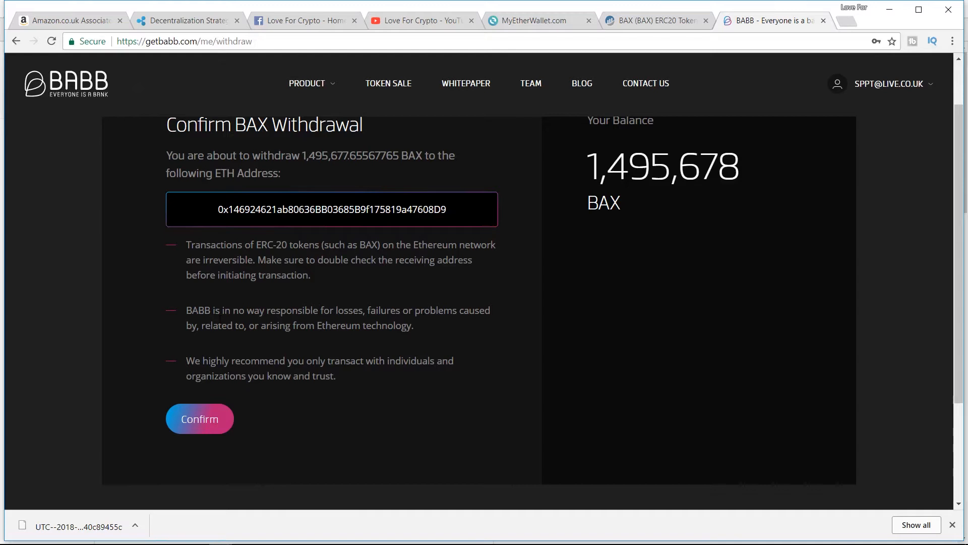
pyautogui.moveTo(311, 408)
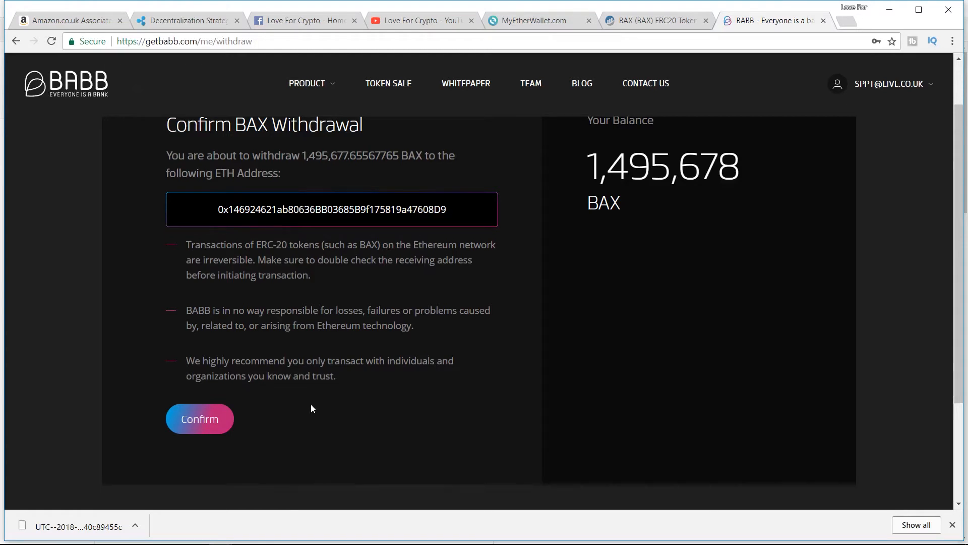
pyautogui.moveTo(364, 396)
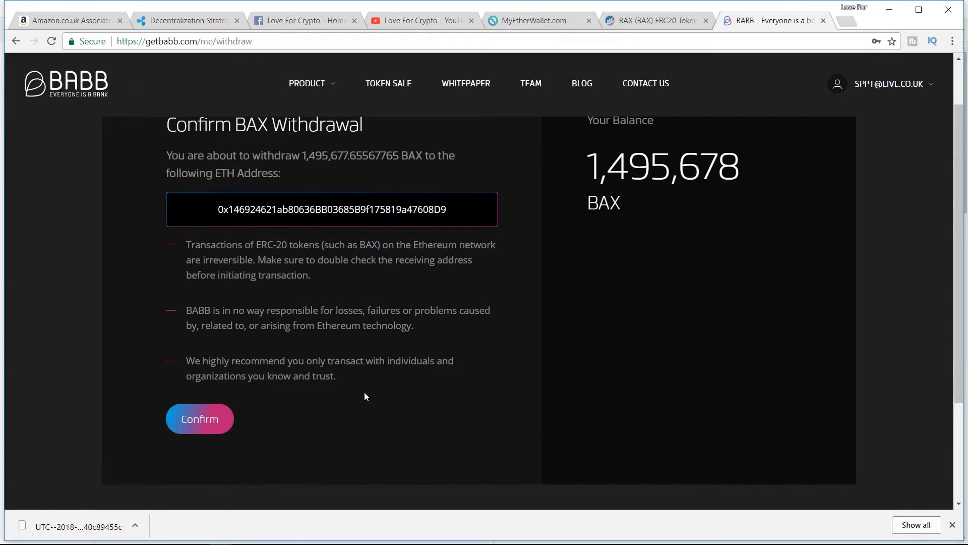
pyautogui.click(200, 419)
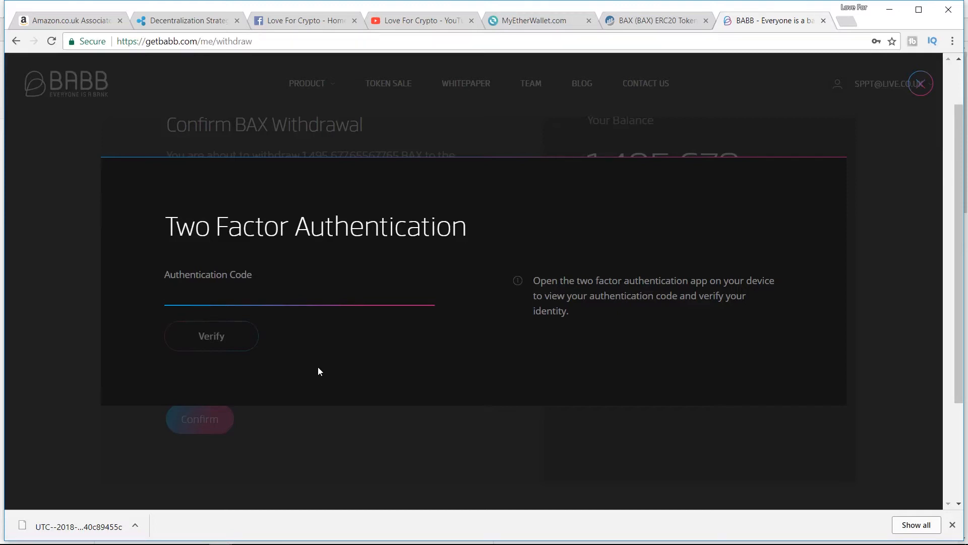
# Enter the 2FA authentication code and verify it, sending the withdrawal for email authorization
pyautogui.write('72')
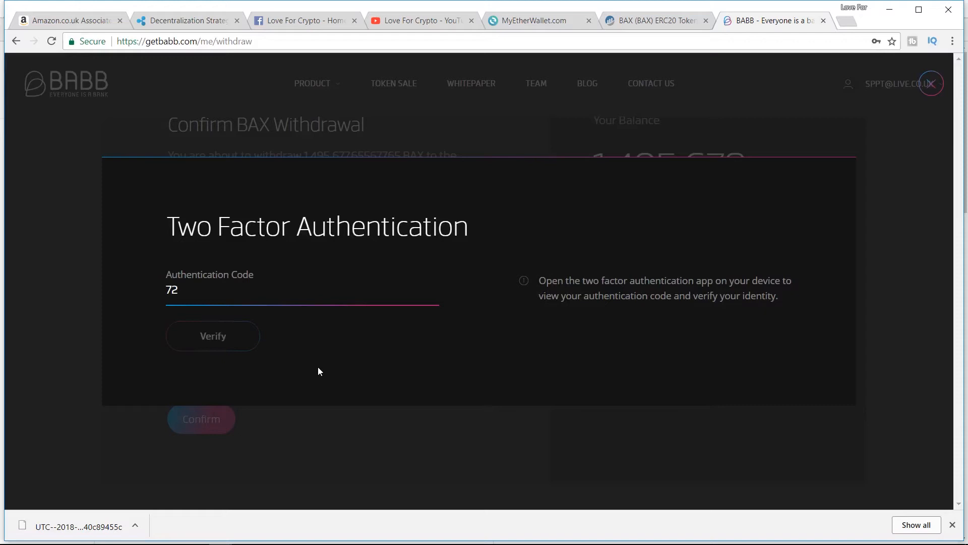
pyautogui.write('89')
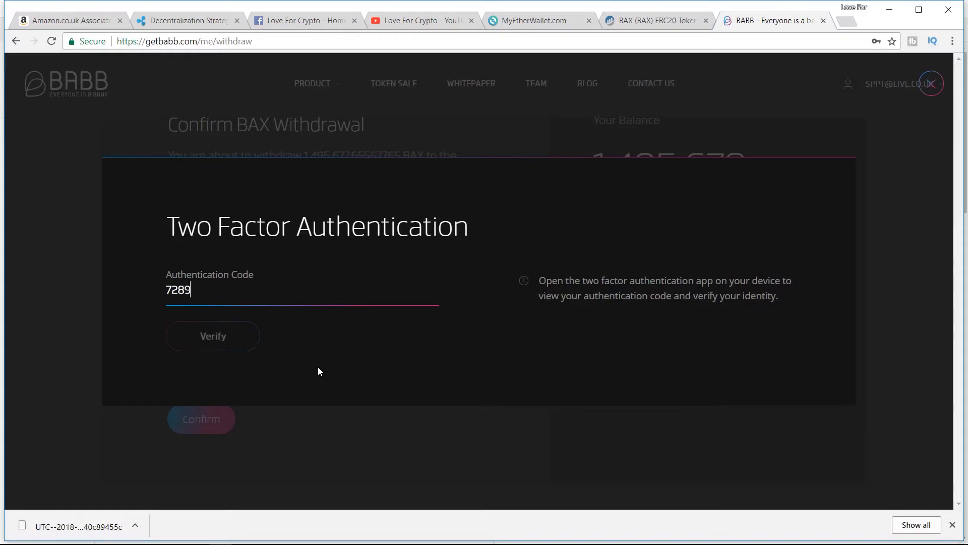
pyautogui.click(213, 335)
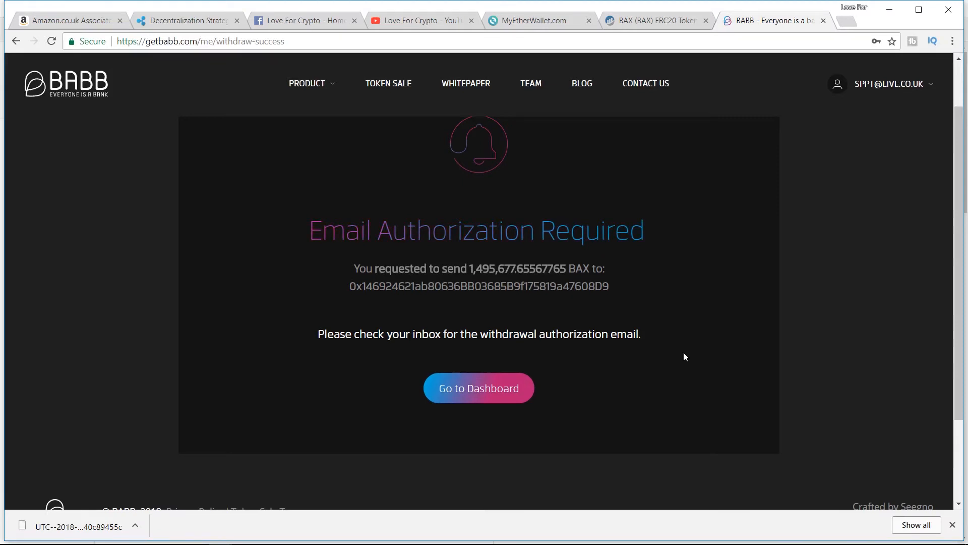
# Go to the dashboard showing the withdrawal processing, its transaction ID and 0 BAX balance
pyautogui.click(478, 387)
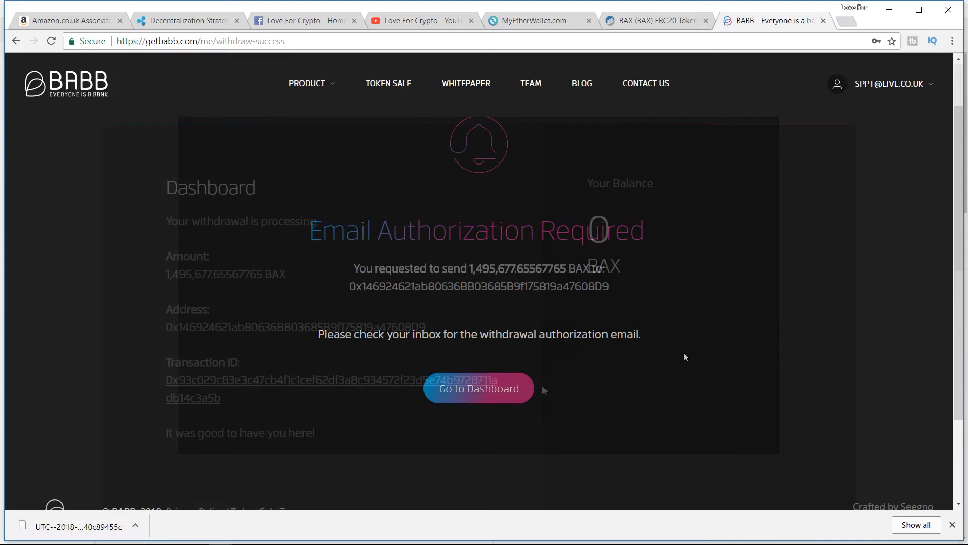
pyautogui.click(477, 387)
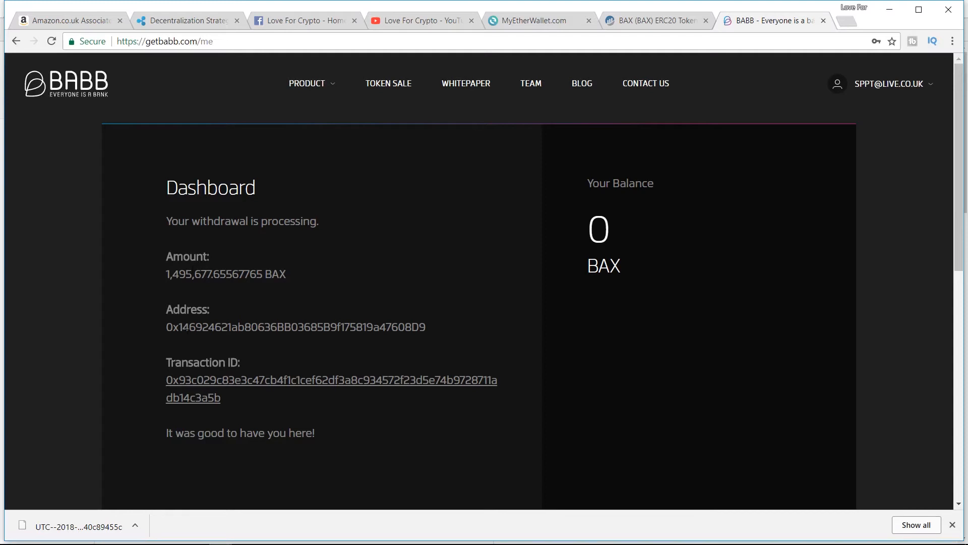
pyautogui.moveTo(206, 428)
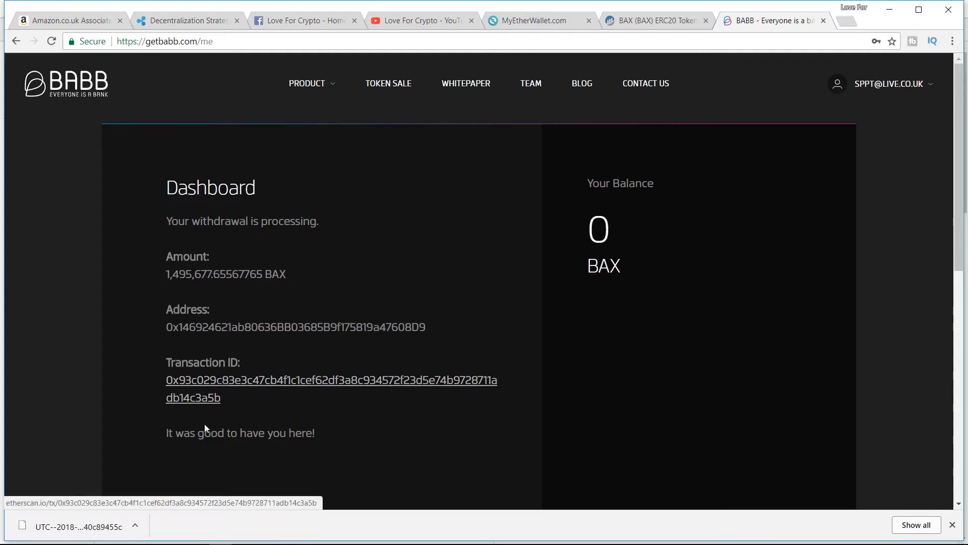
pyautogui.scroll(-3)
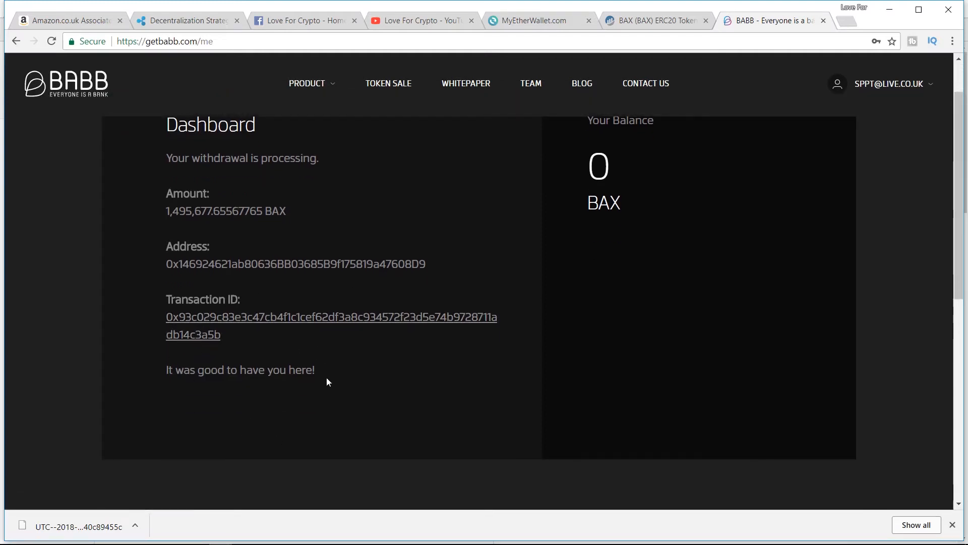
pyautogui.moveTo(317, 389)
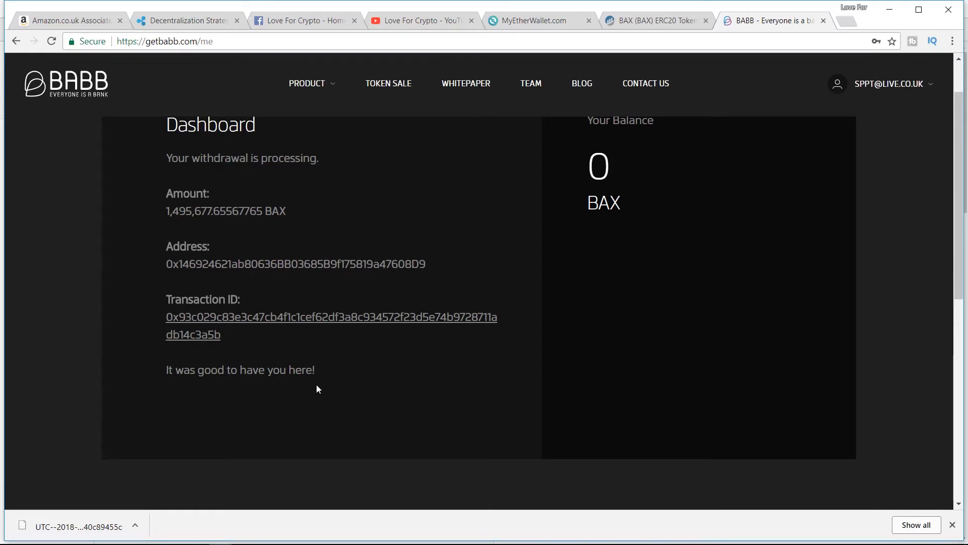
pyautogui.moveTo(534, 20)
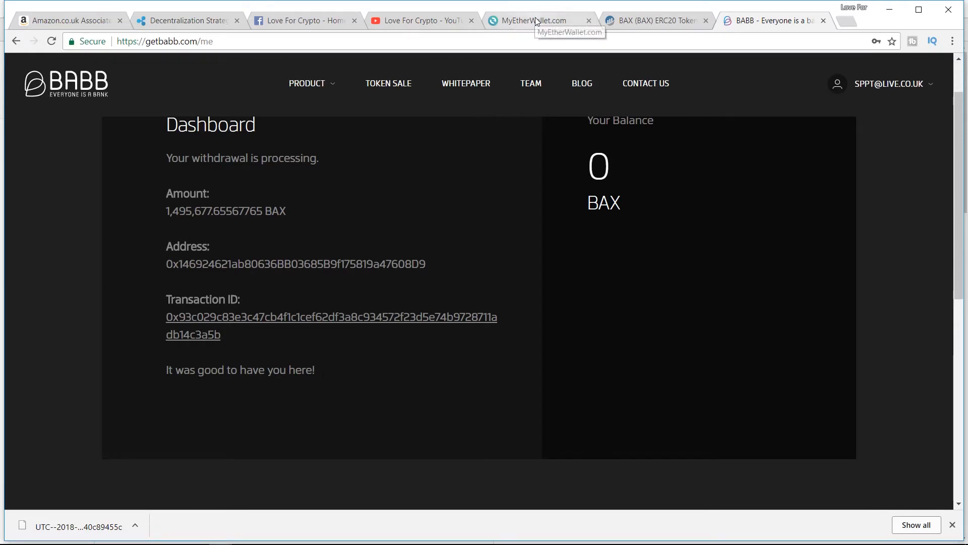
pyautogui.click(541, 21)
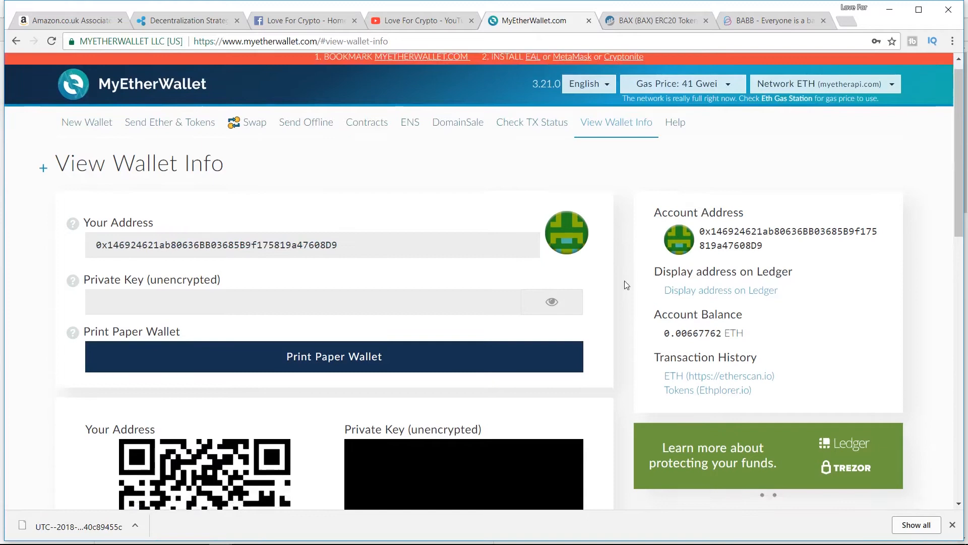
pyautogui.scroll(-3)
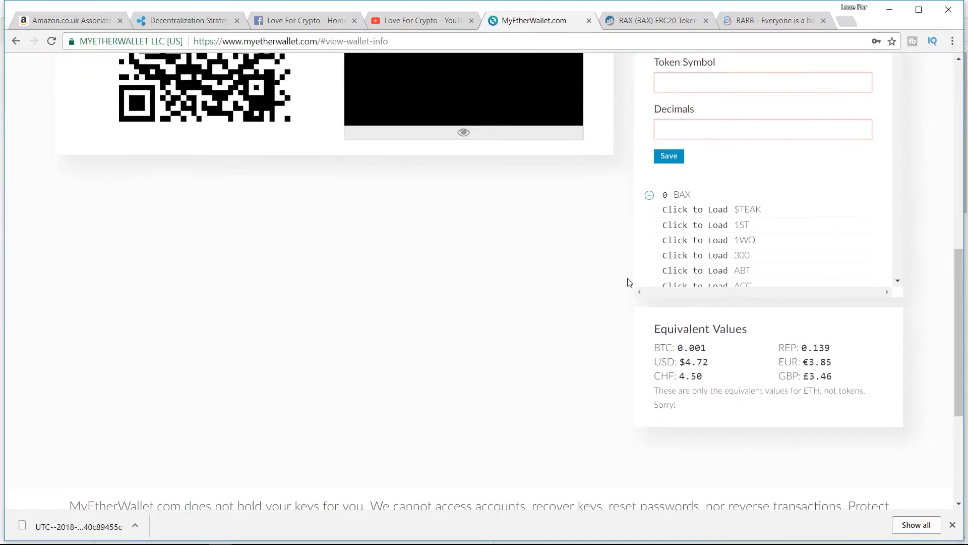
pyautogui.scroll(3)
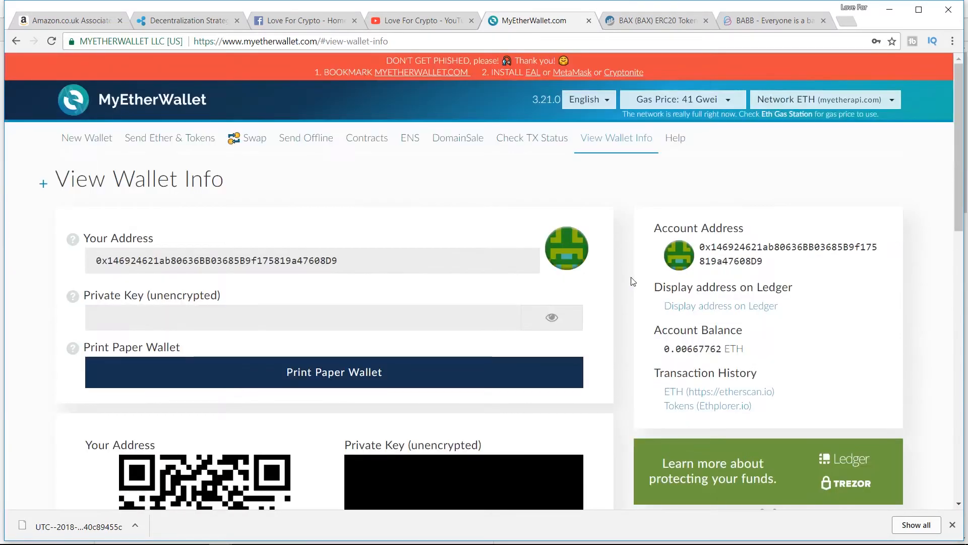
pyautogui.moveTo(657, 169)
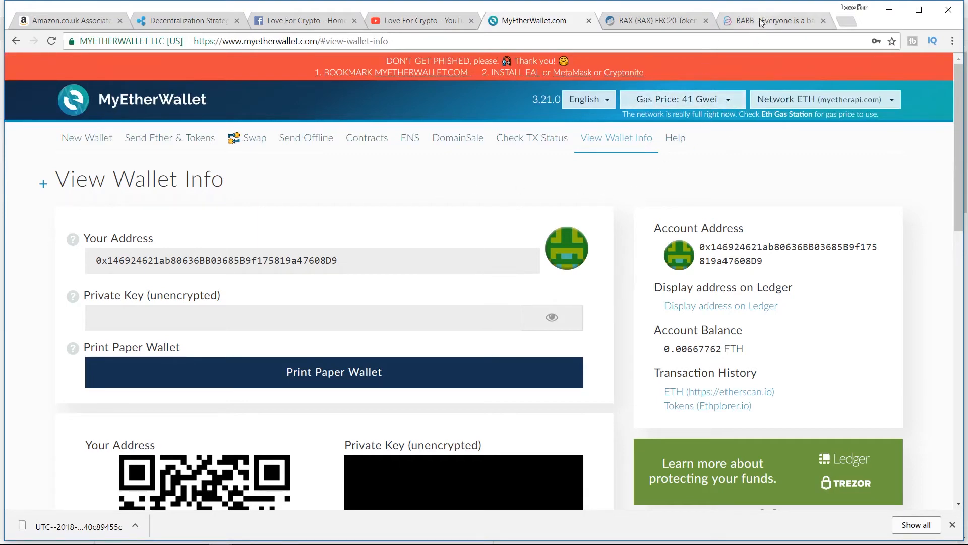
pyautogui.click(774, 20)
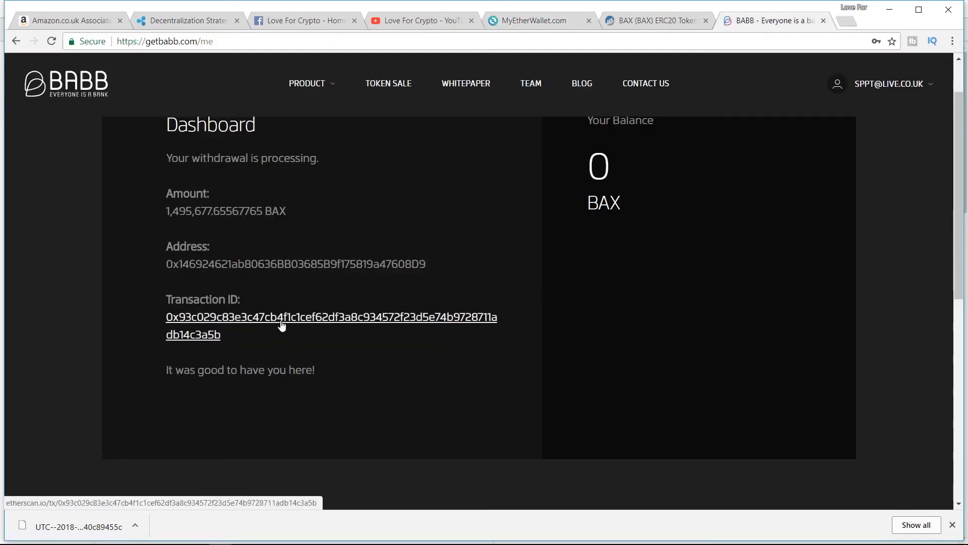
# View the withdrawal transaction's Overview: Success, 1,495,677.65567765 BAX Token transferred to the Ledger address
pyautogui.click(281, 317)
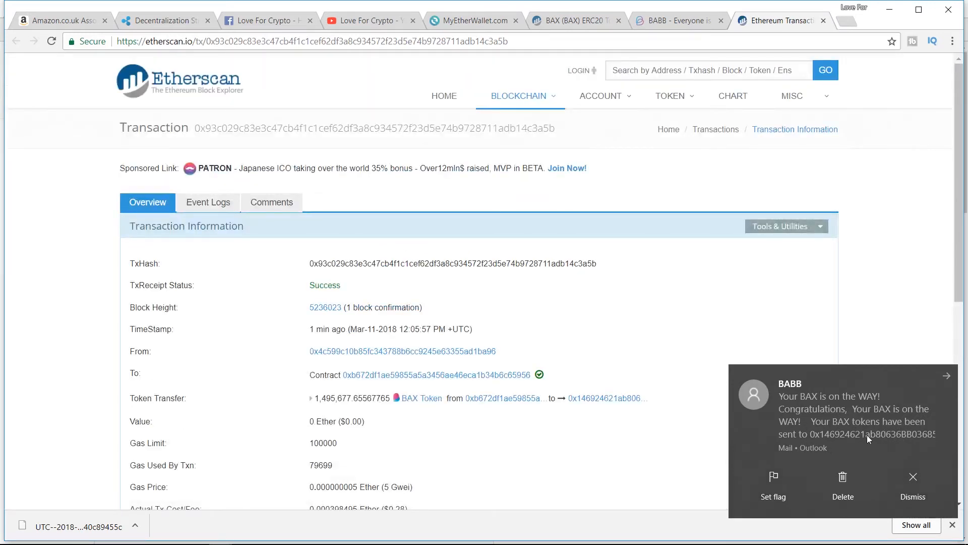
pyautogui.moveTo(348, 305)
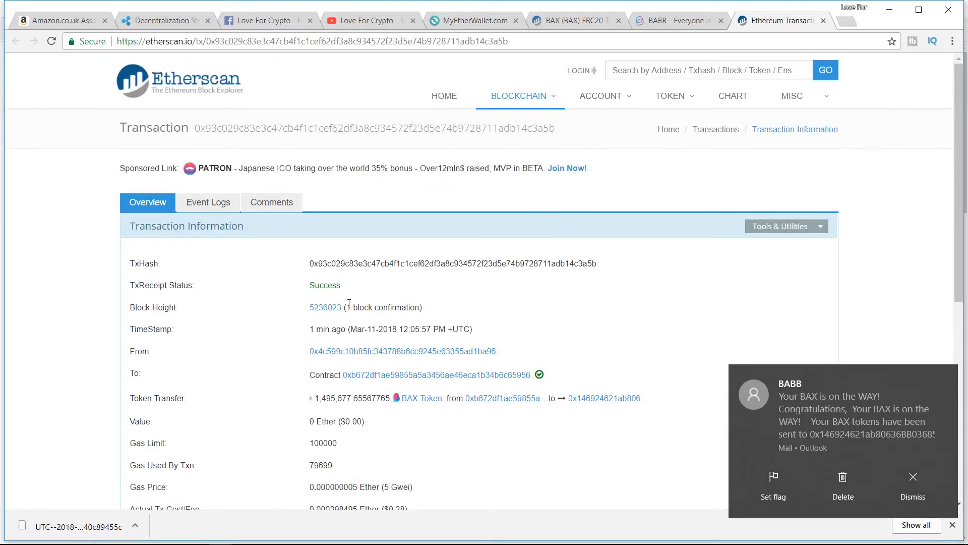
pyautogui.moveTo(716, 406)
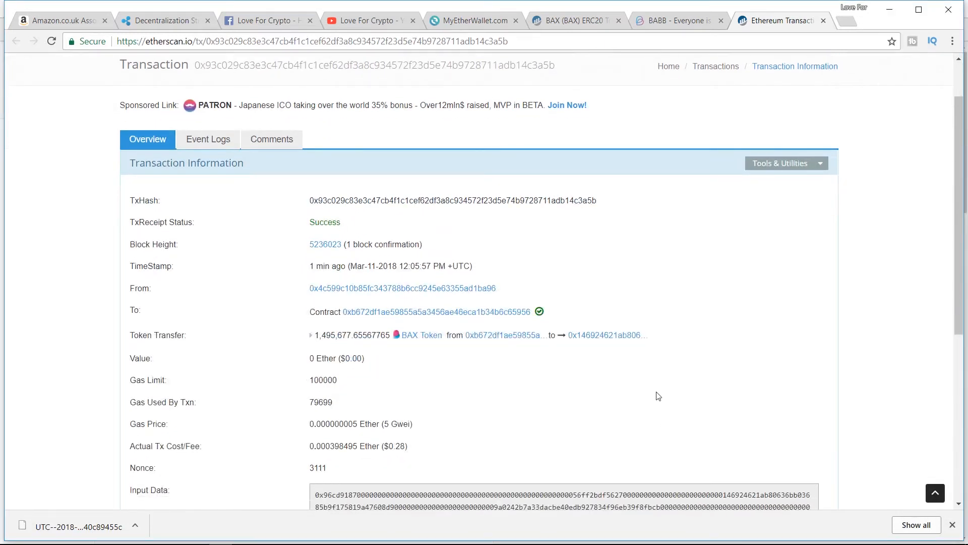
pyautogui.scroll(3)
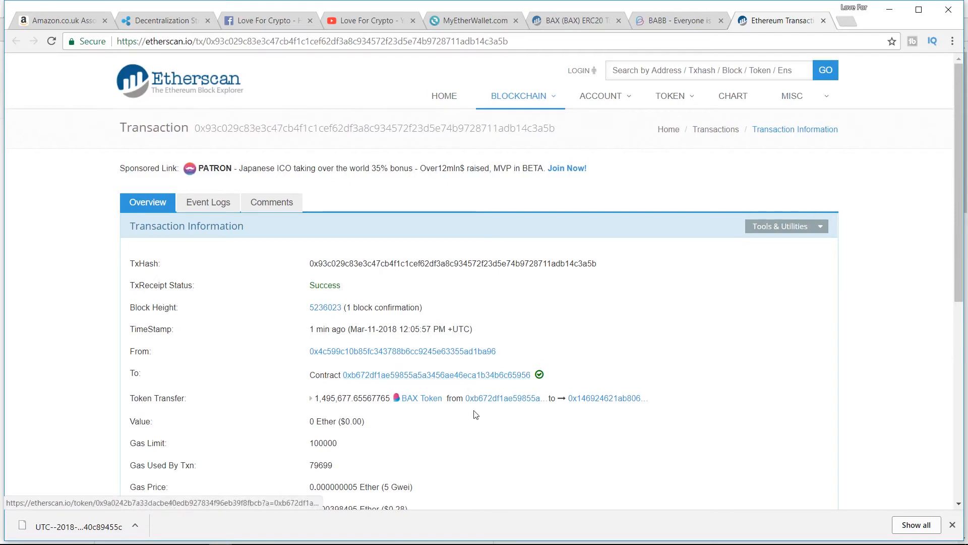
pyautogui.moveTo(355, 318)
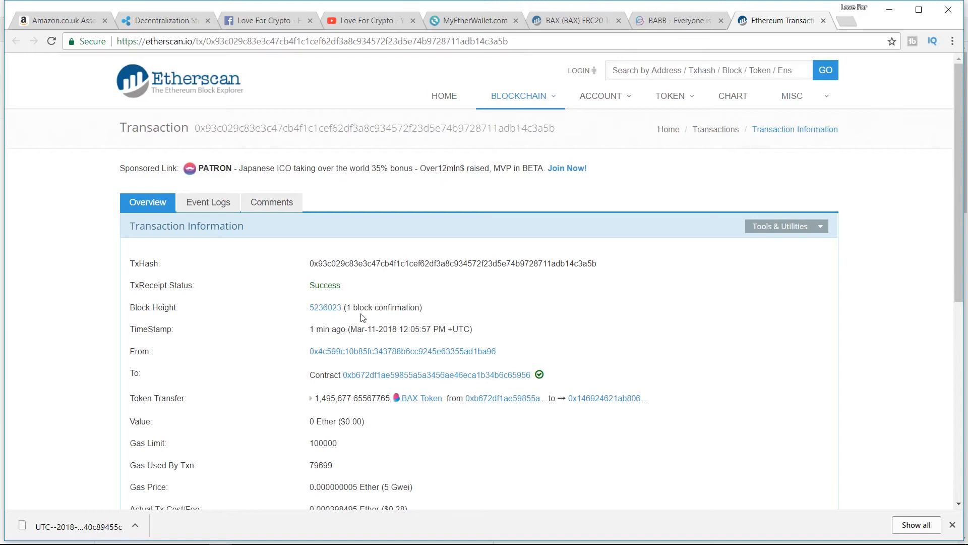
pyautogui.moveTo(367, 423)
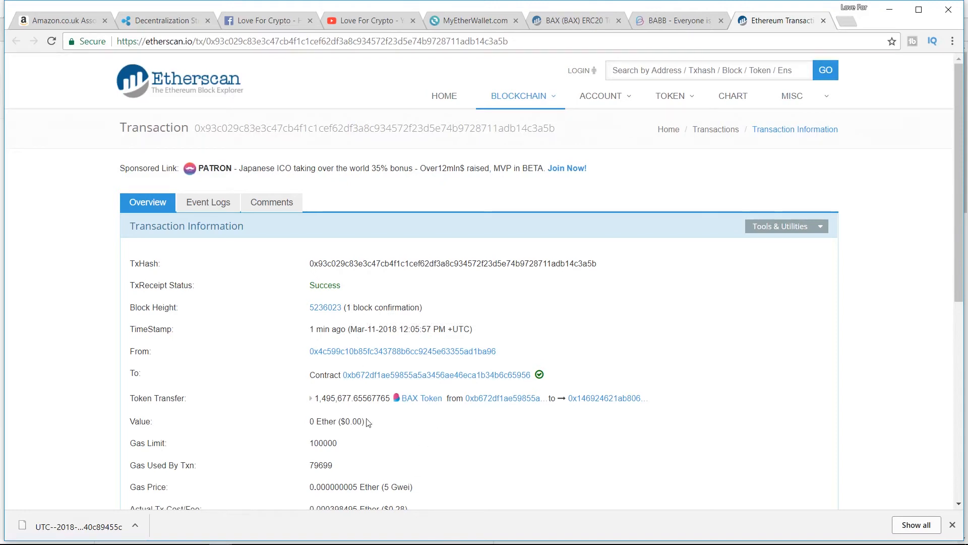
pyautogui.moveTo(679, 252)
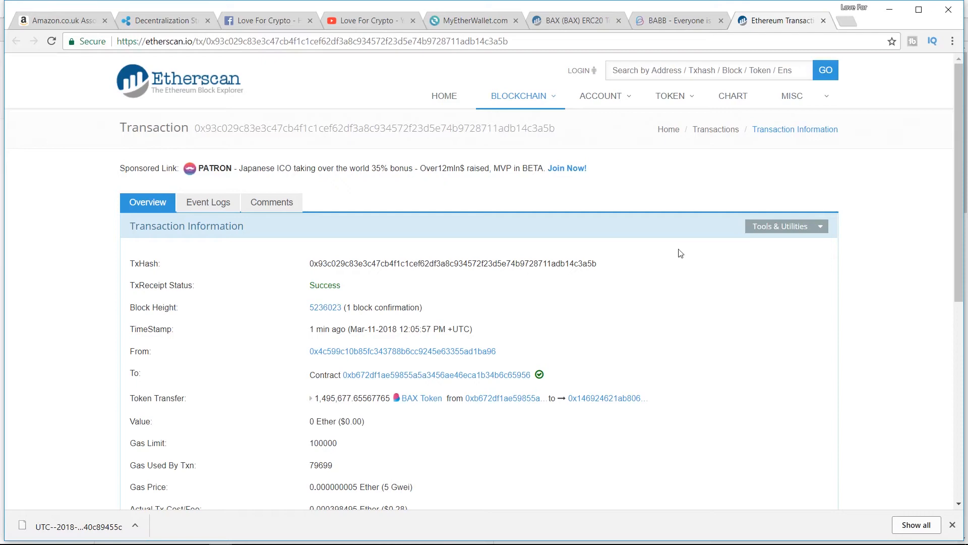
# Highlight the 1495677.65567765 BAX entry in the Ledger wallet's Token Balances list
pyautogui.click(472, 20)
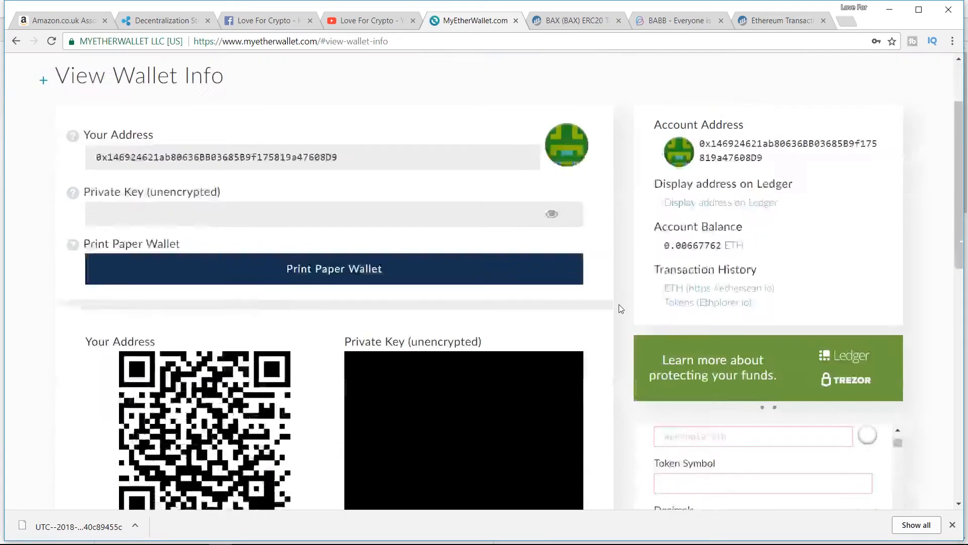
pyautogui.scroll(3)
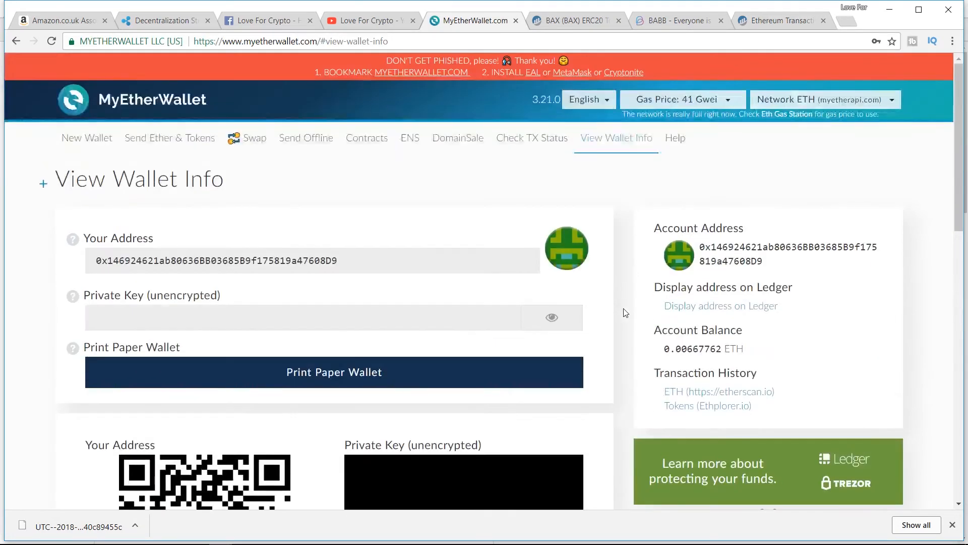
pyautogui.moveTo(597, 192)
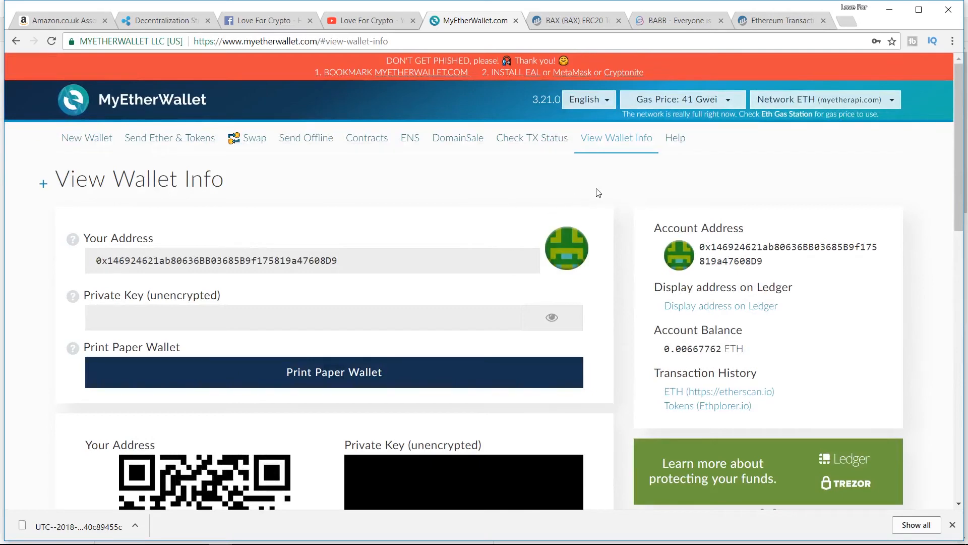
pyautogui.moveTo(628, 209)
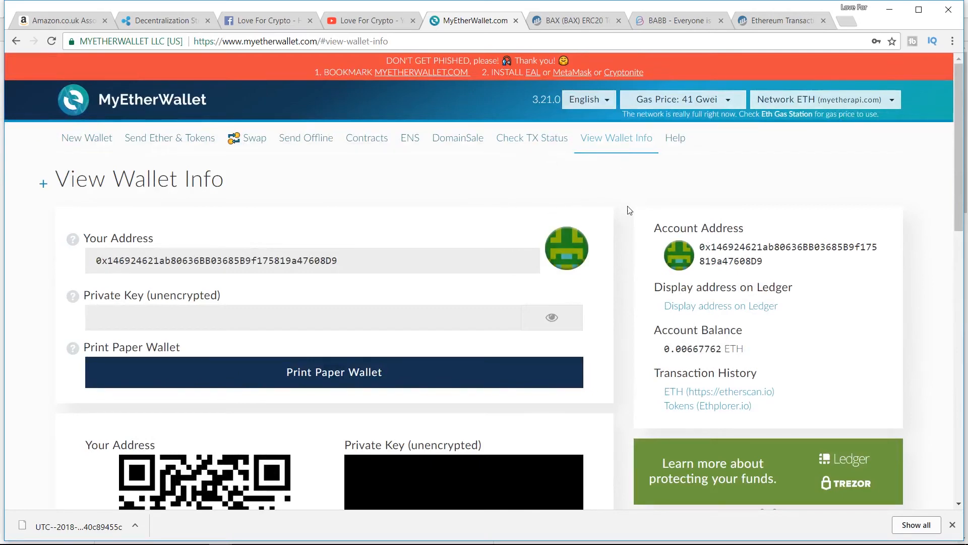
pyautogui.scroll(-3)
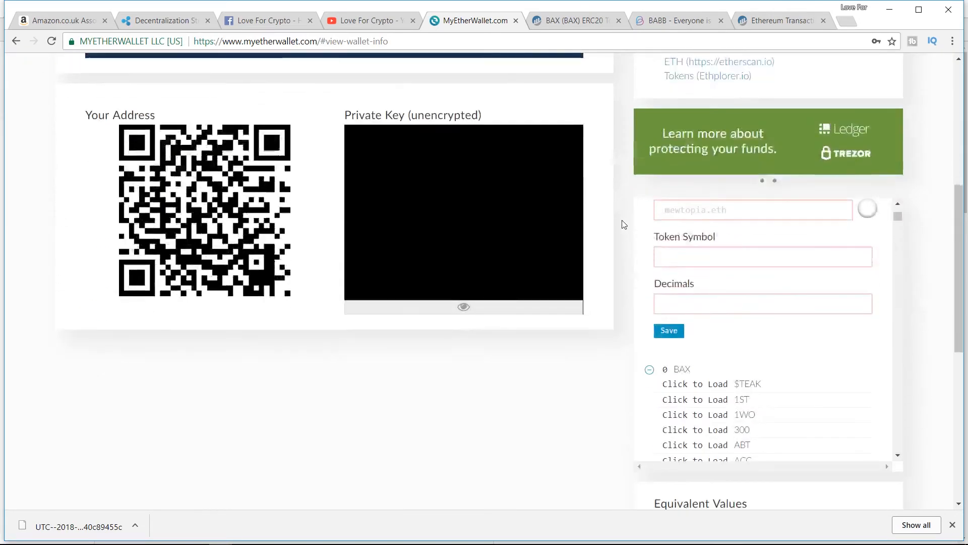
pyautogui.scroll(-3)
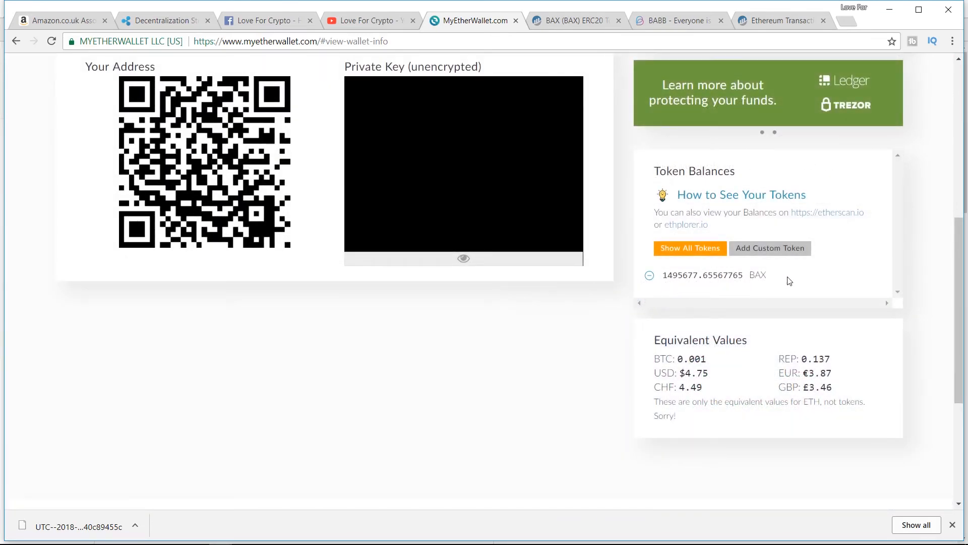
pyautogui.doubleClick(702, 274)
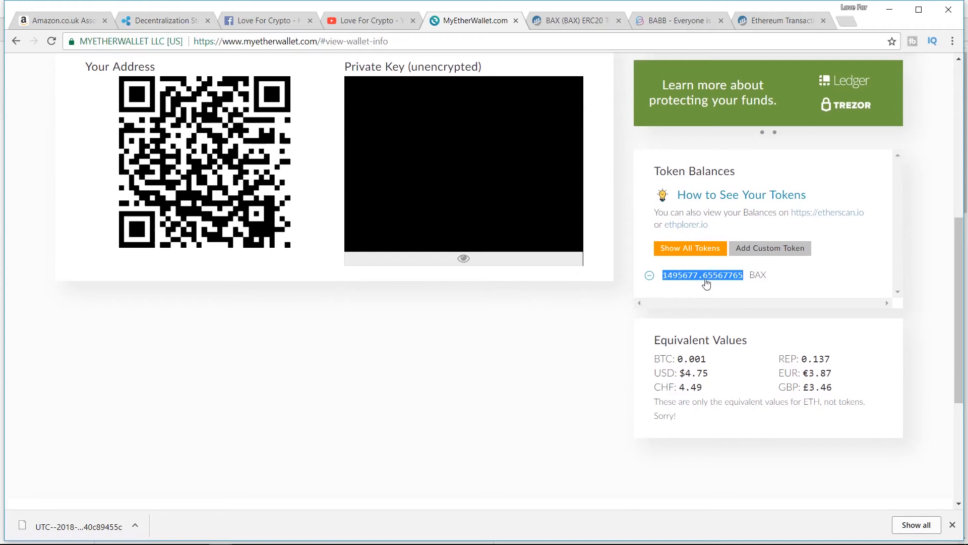
pyautogui.scroll(3)
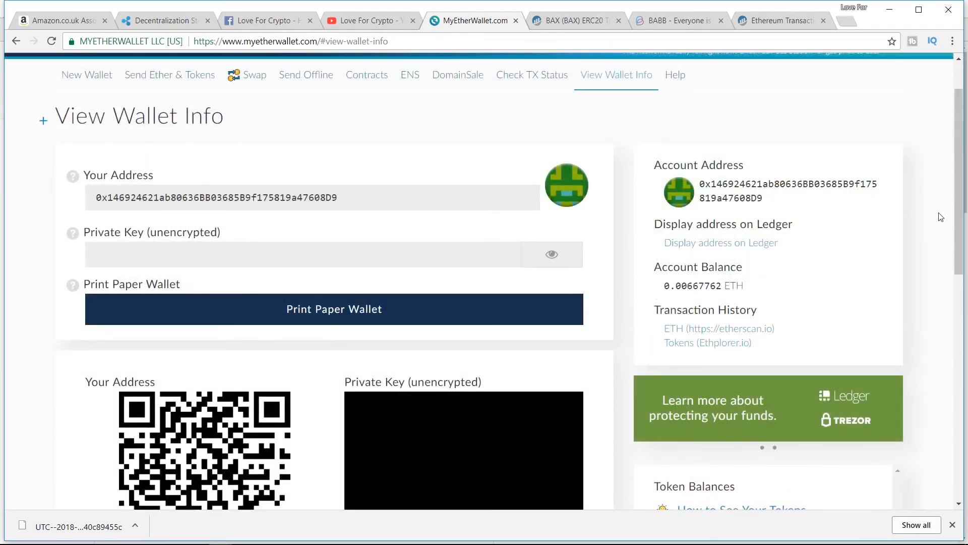
pyautogui.moveTo(930, 236)
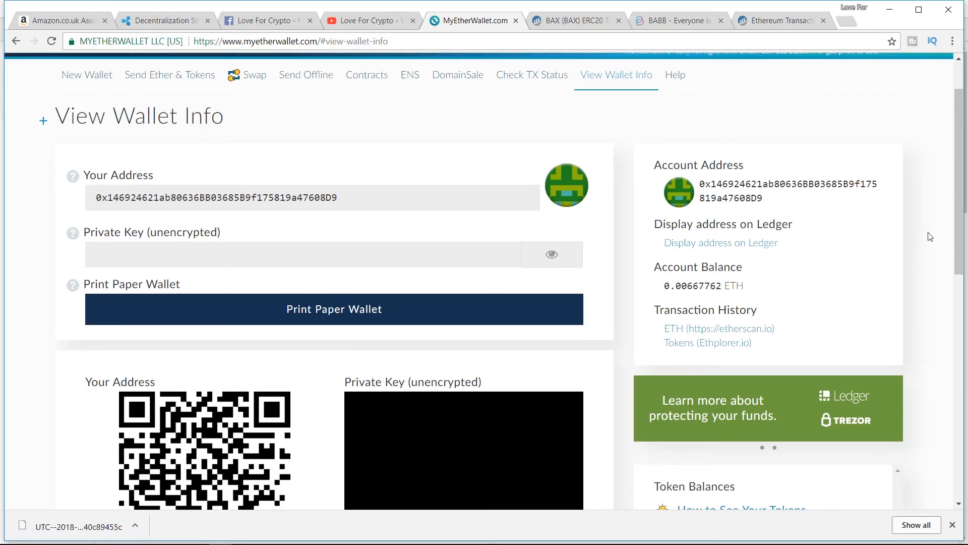
pyautogui.moveTo(852, 201)
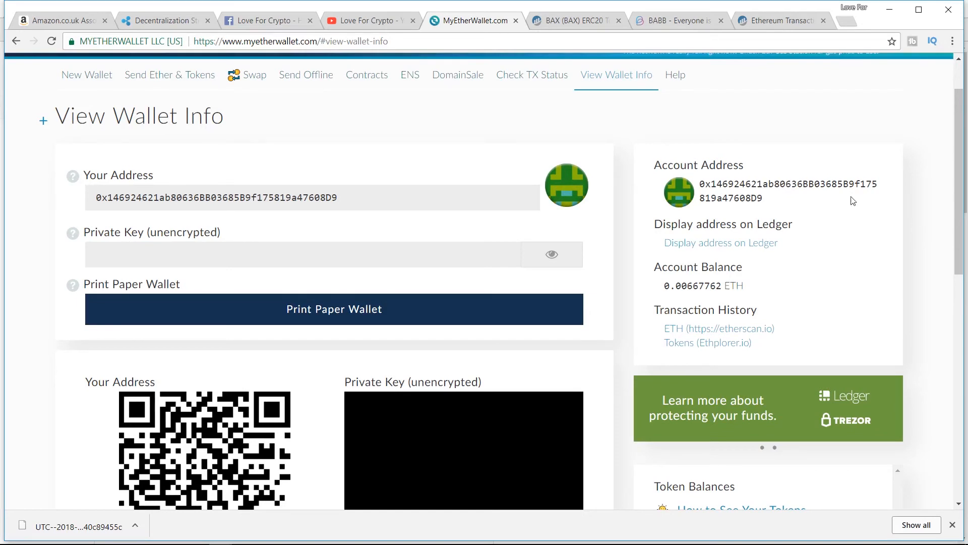
pyautogui.scroll(3)
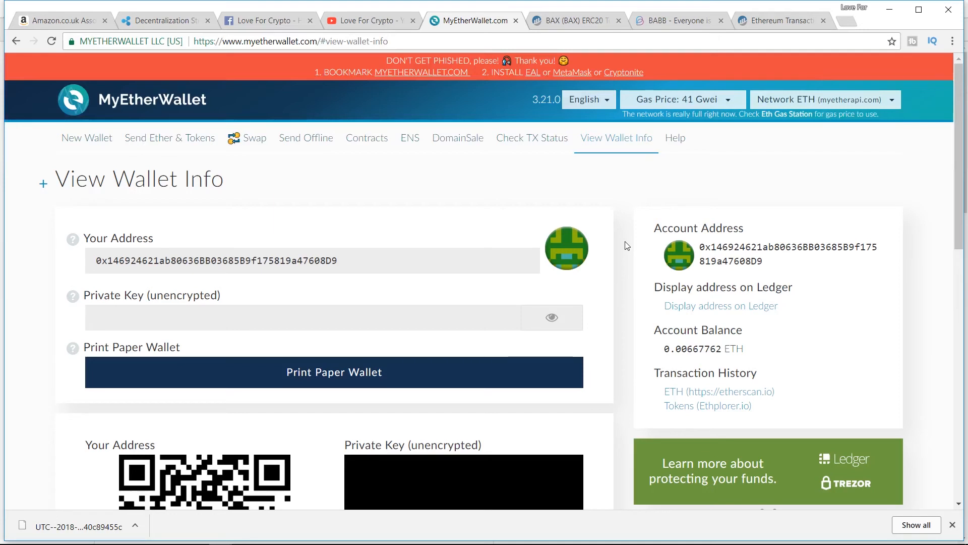
pyautogui.moveTo(744, 480)
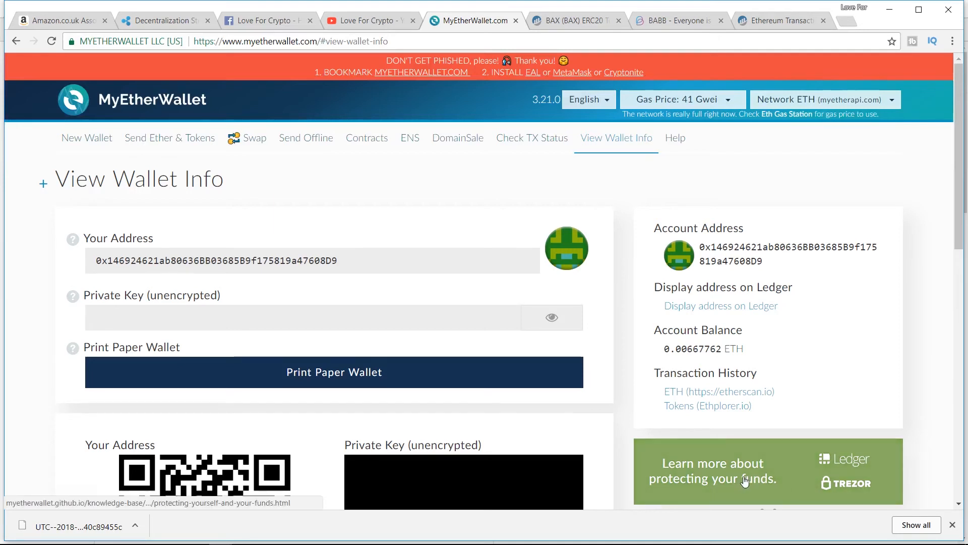
pyautogui.scroll(-3)
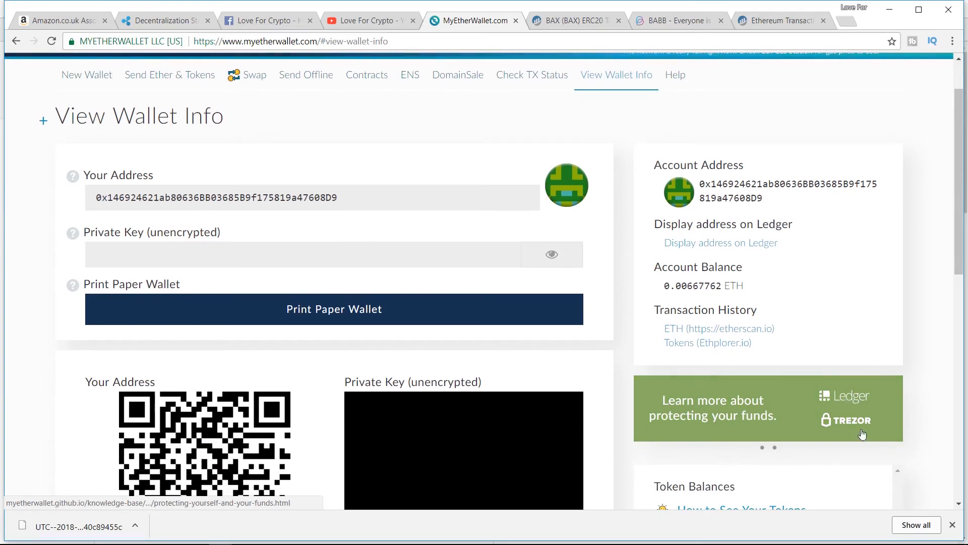
pyautogui.moveTo(859, 430)
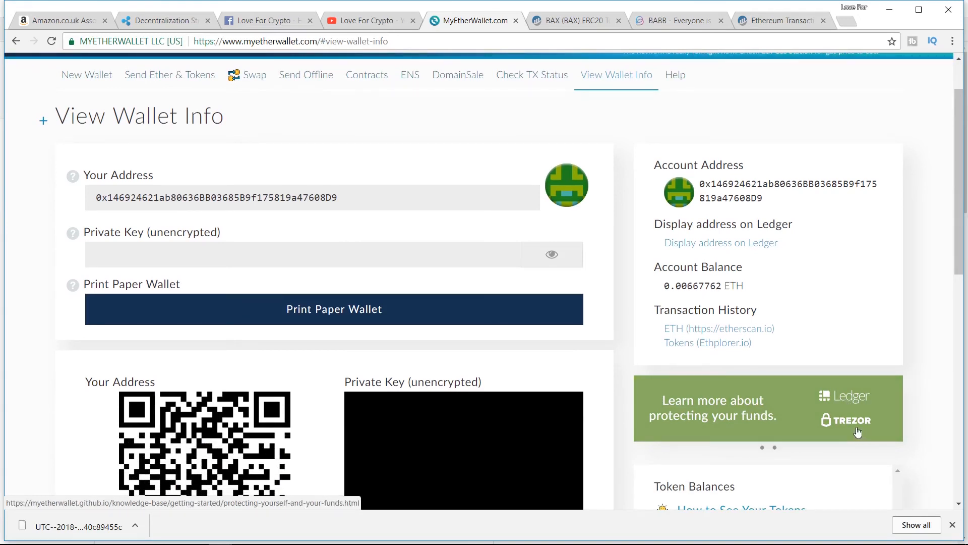
pyautogui.moveTo(629, 390)
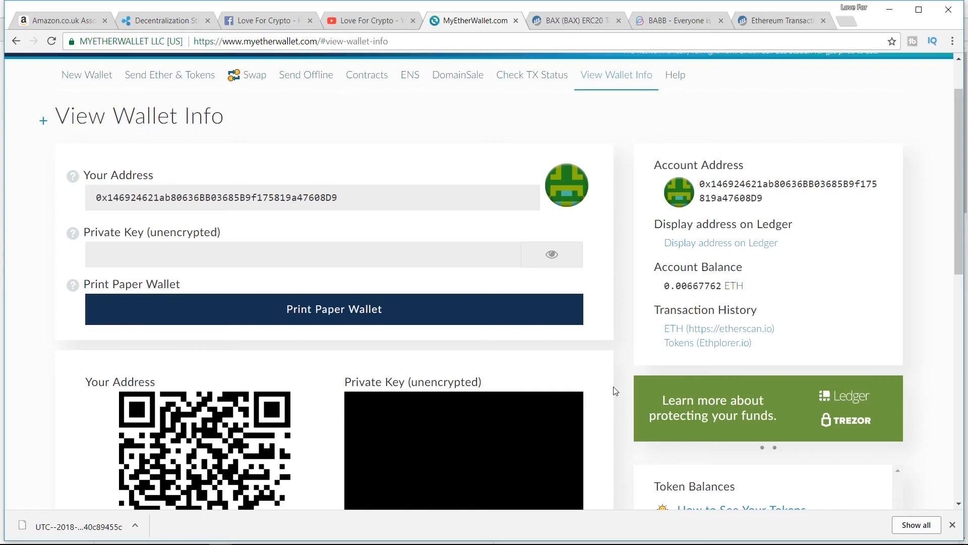
pyautogui.scroll(-3)
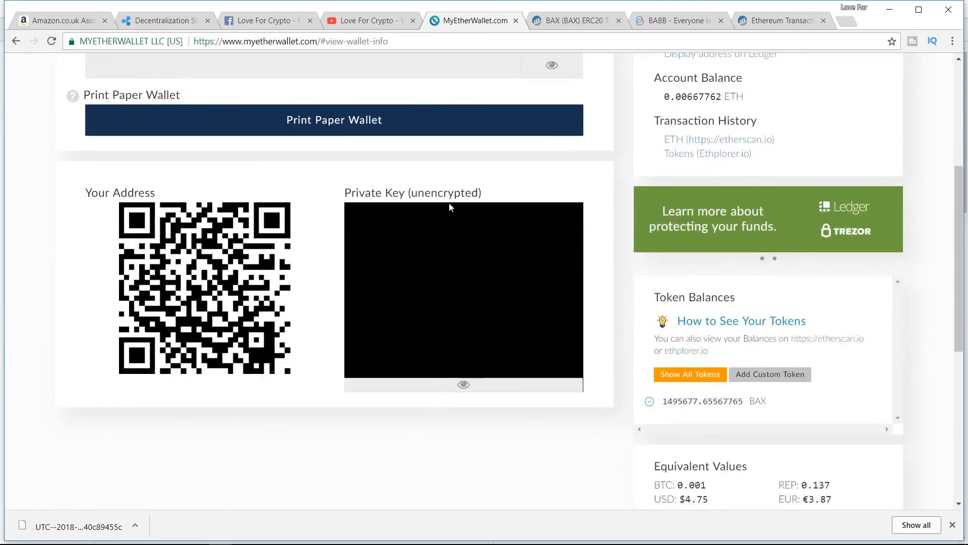
pyautogui.moveTo(615, 300)
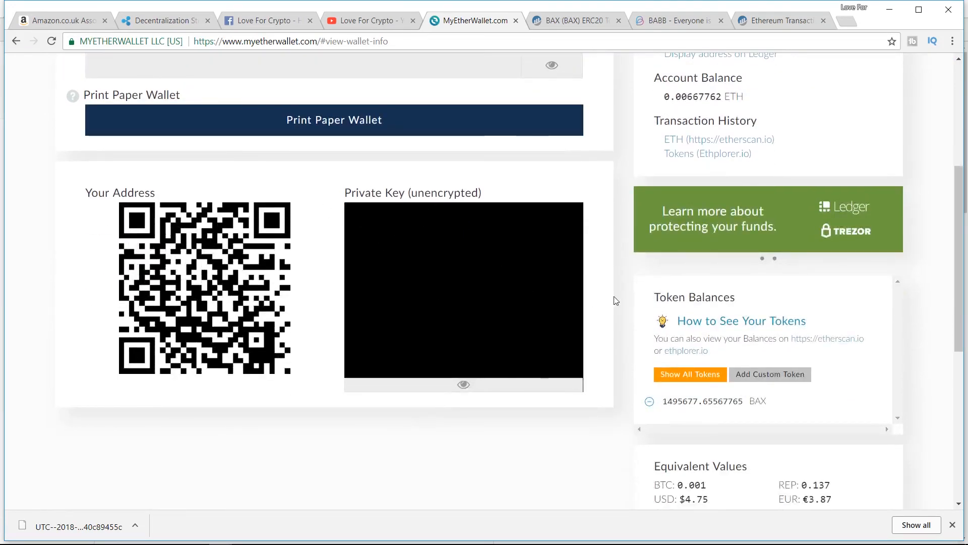
pyautogui.scroll(3)
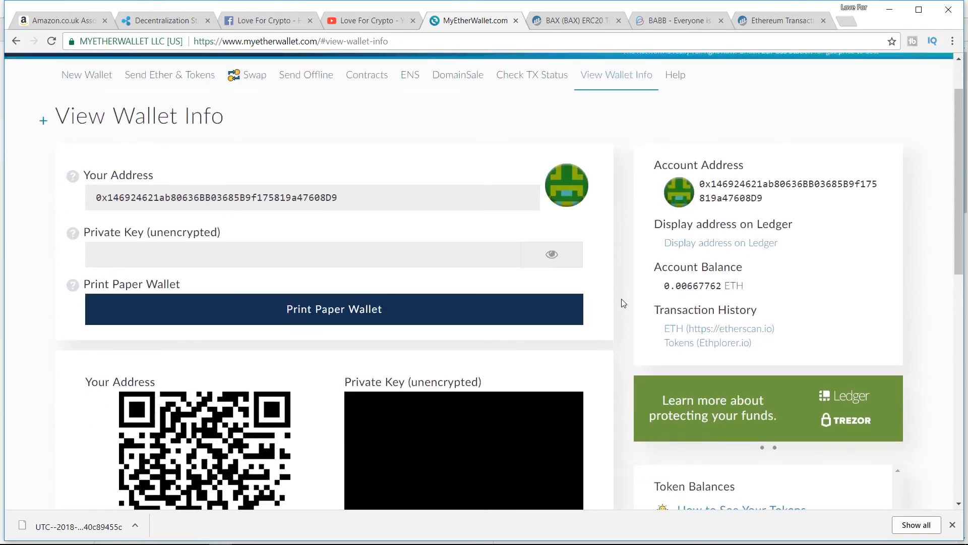
pyautogui.scroll(3)
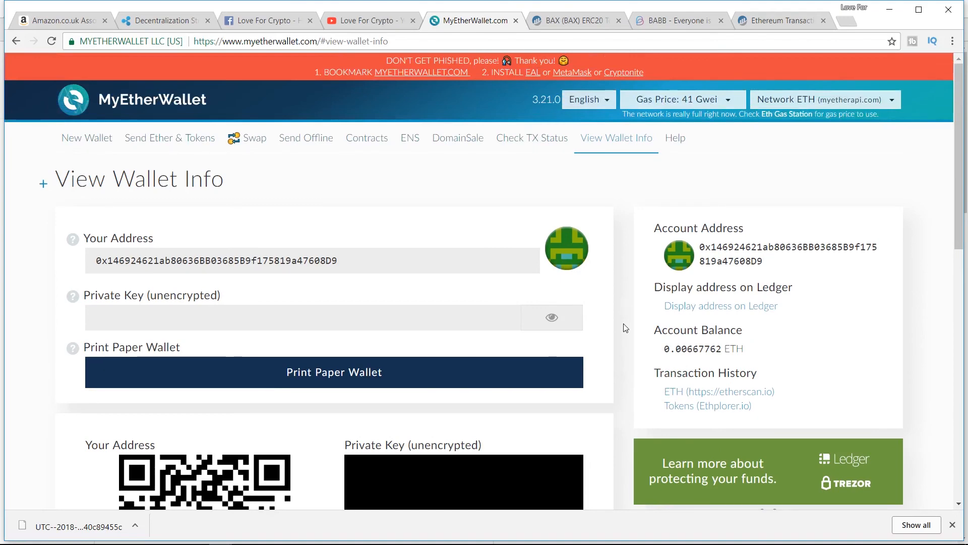
pyautogui.scroll(-3)
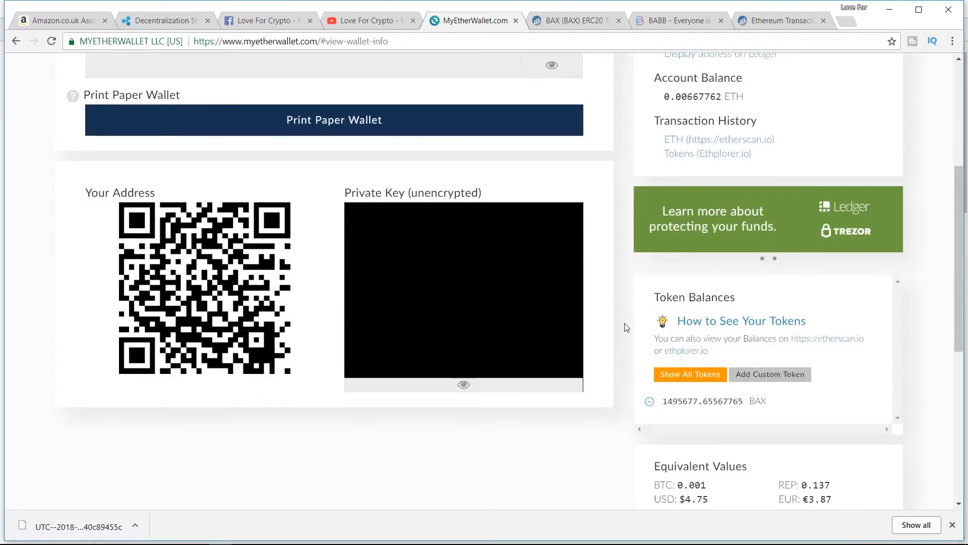
pyautogui.scroll(3)
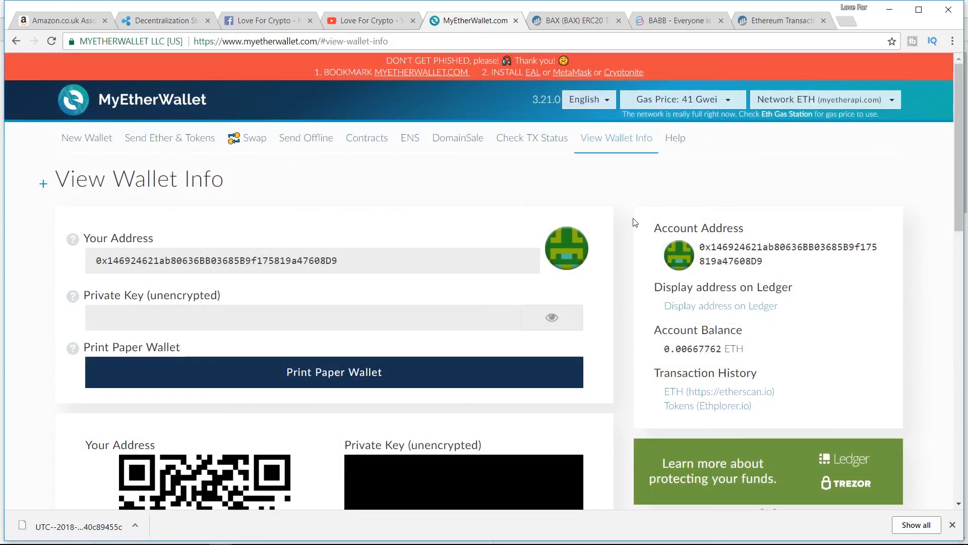
pyautogui.moveTo(591, 74)
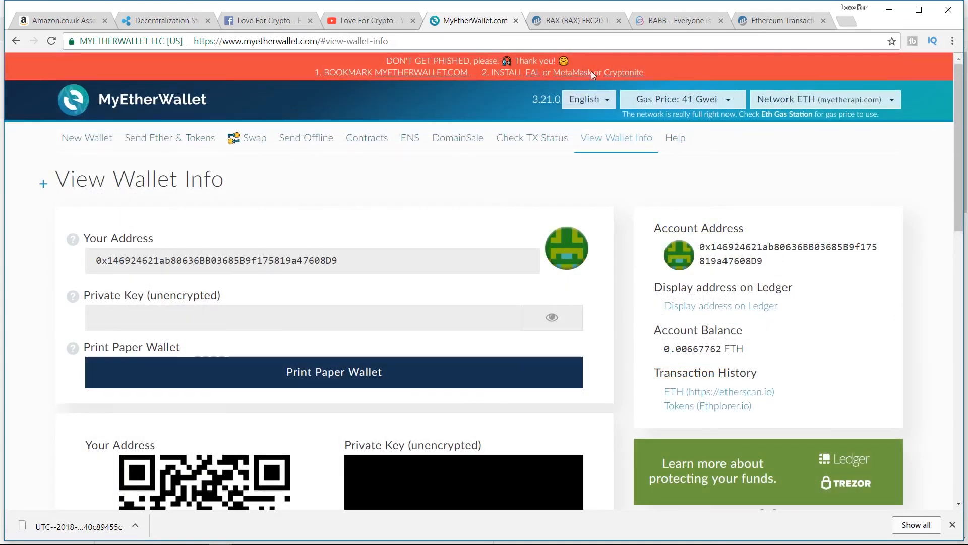
pyautogui.moveTo(574, 20)
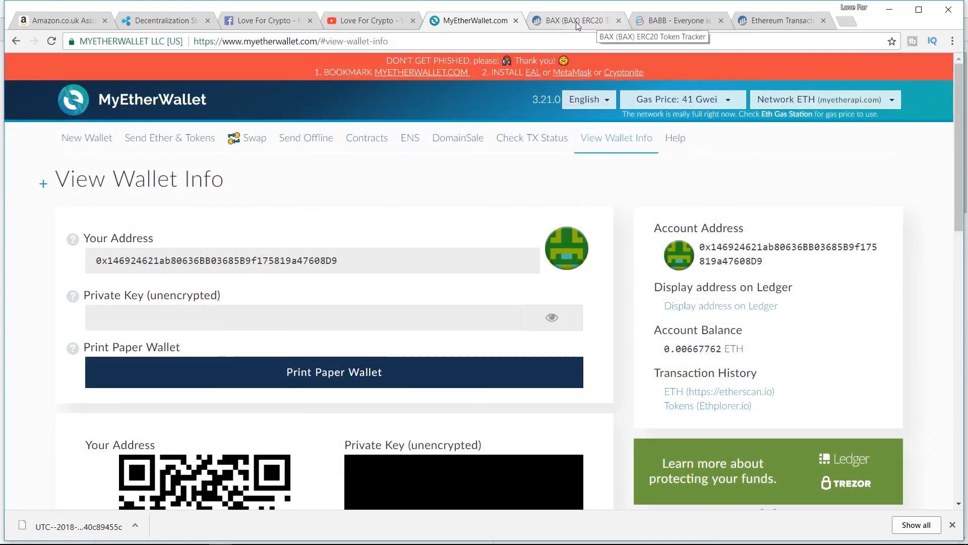
# Review the BAX token tracker's transfers, newest being 1,495,677.65567765 BAX to the Ledger address
pyautogui.click(572, 20)
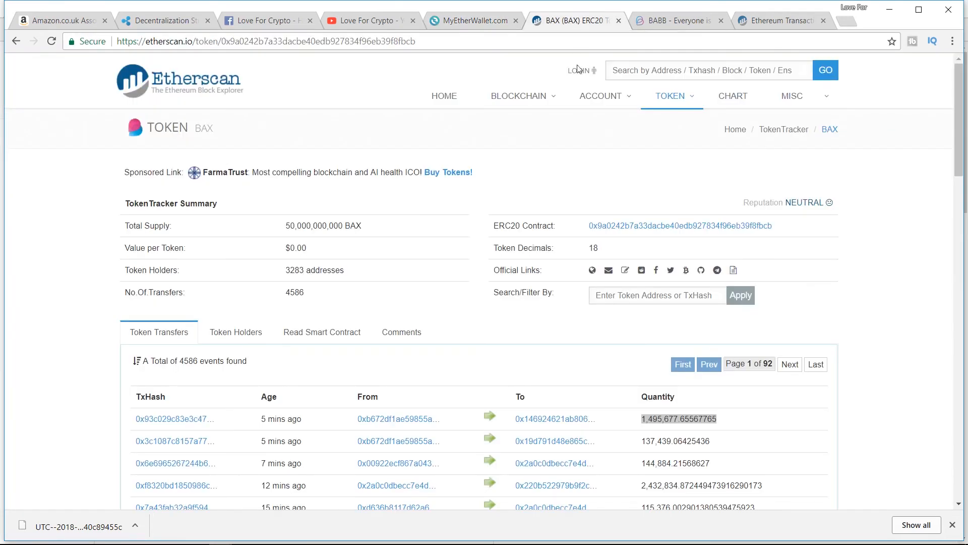
pyautogui.scroll(-3)
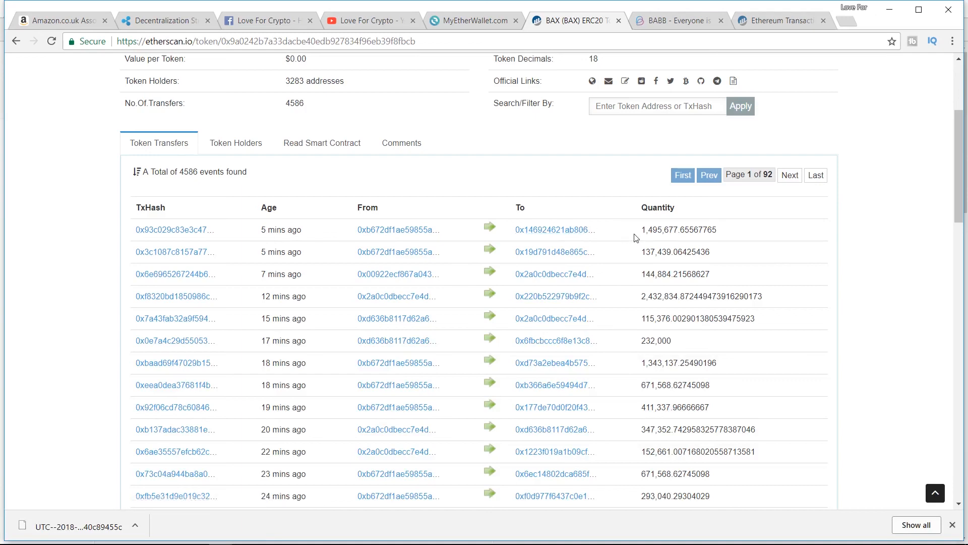
pyautogui.scroll(3)
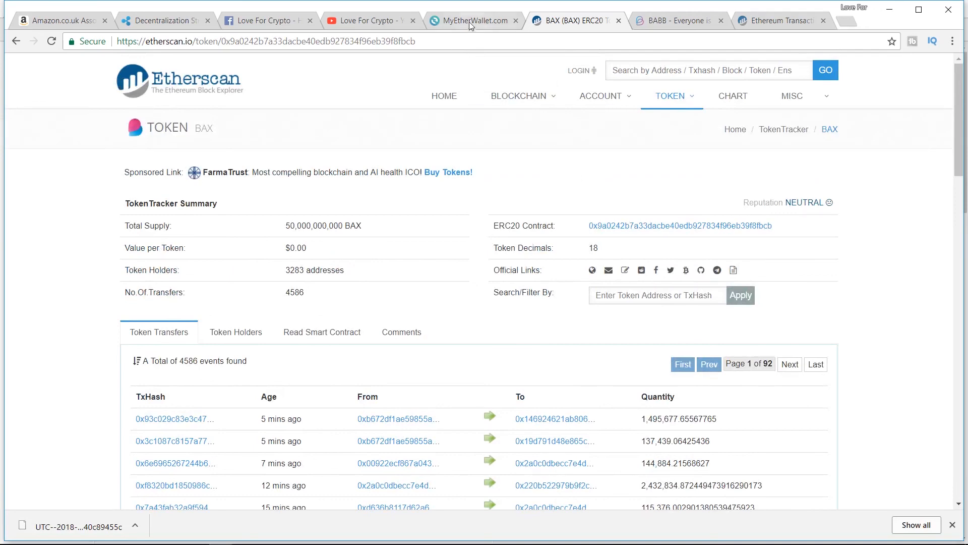
pyautogui.moveTo(565, 171)
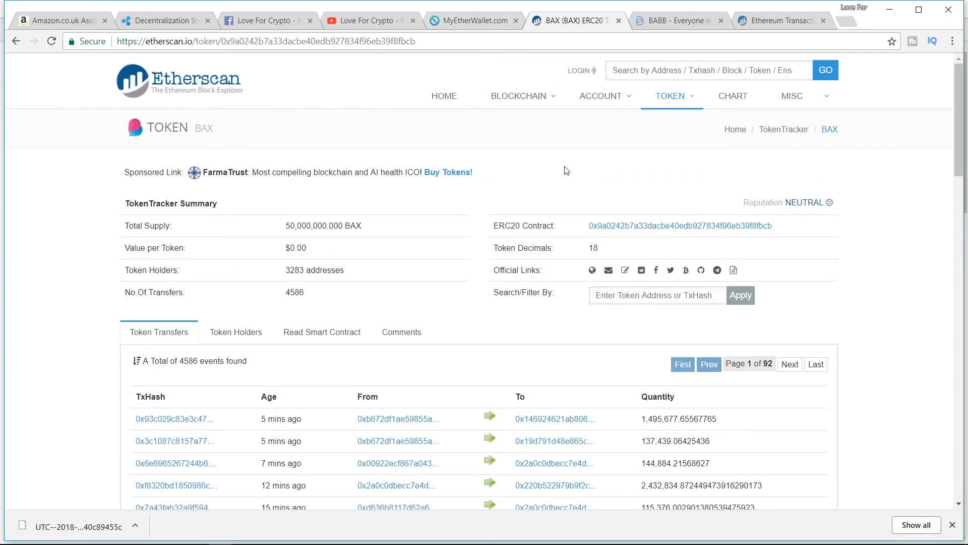